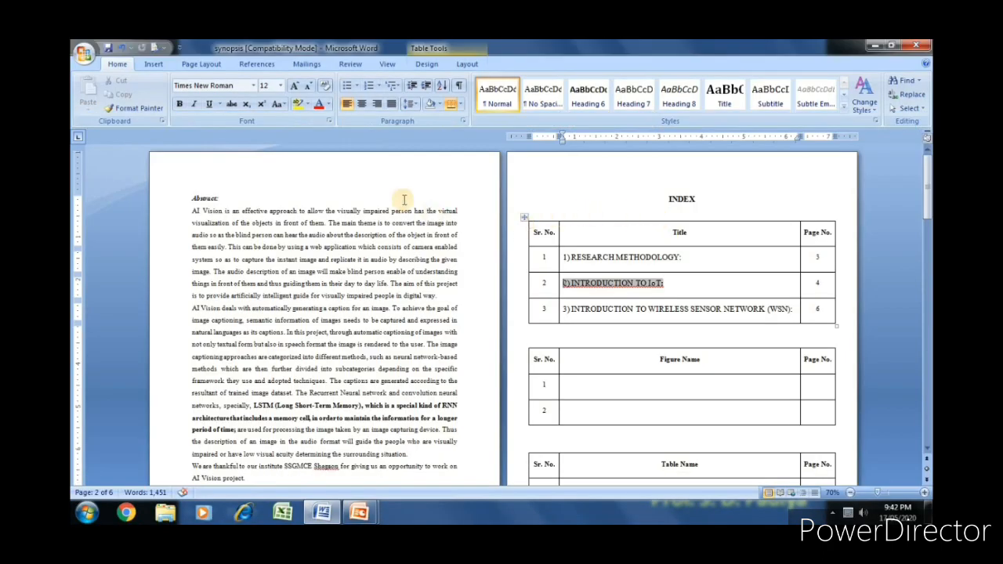
Inspect the abstract heading, the chapter index table and the Table Name header.
click(205, 193)
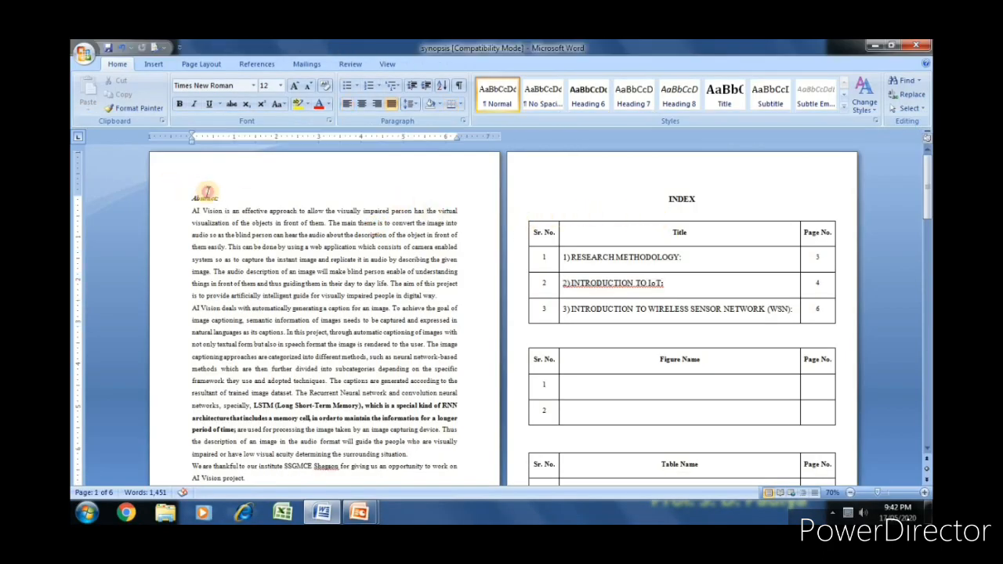
double_click(681, 199)
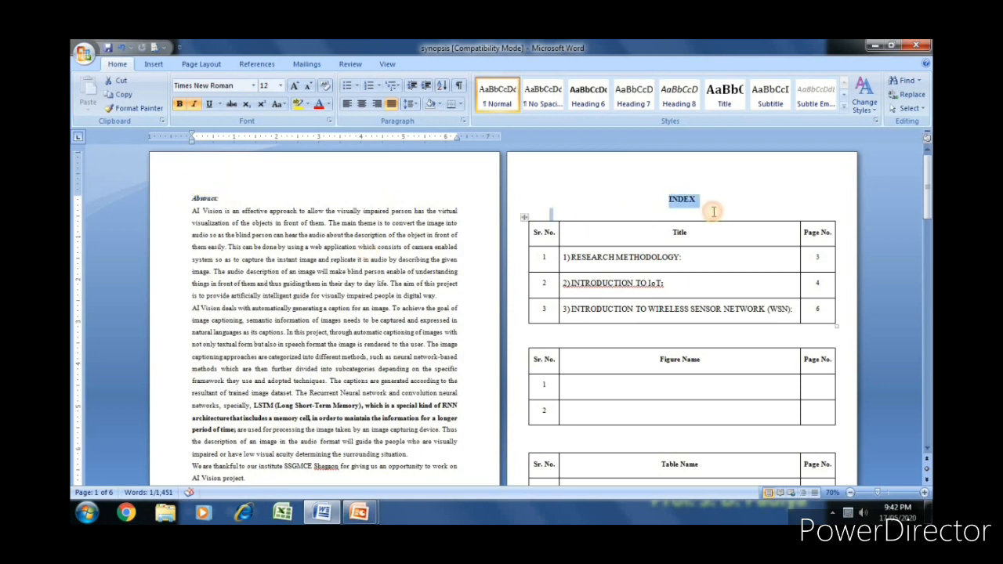
click(679, 232)
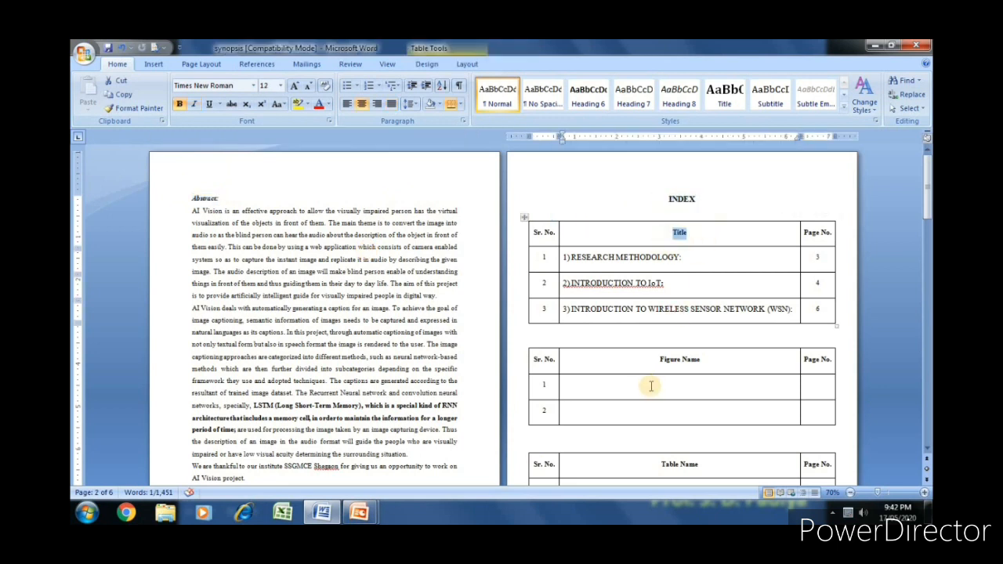
double_click(680, 360)
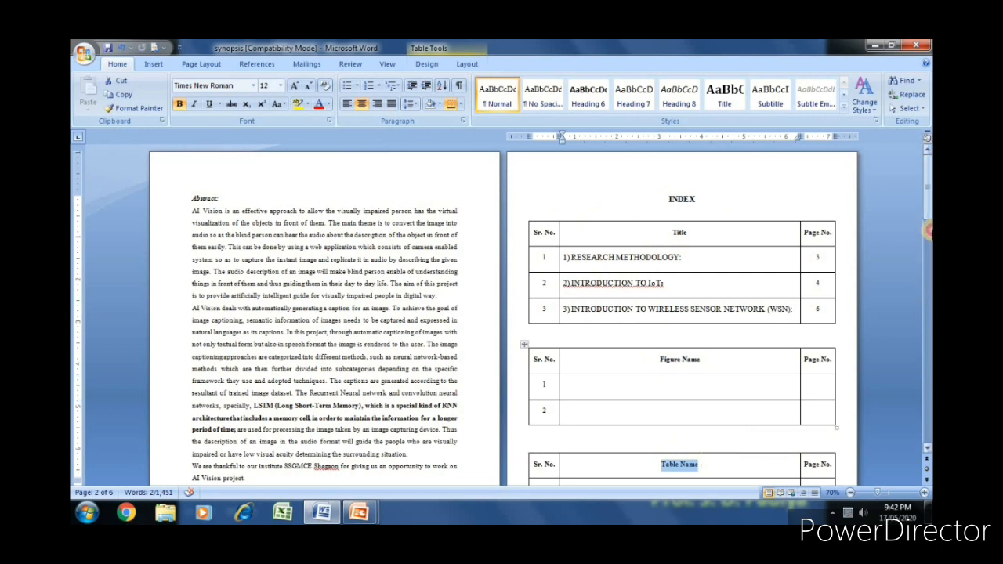
scroll(down, 3)
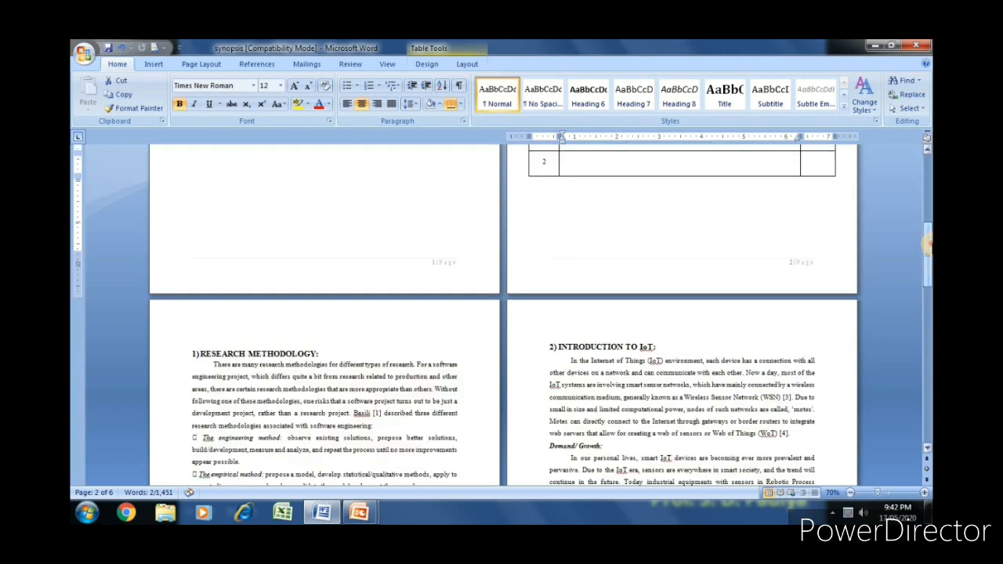
scroll(up, 3)
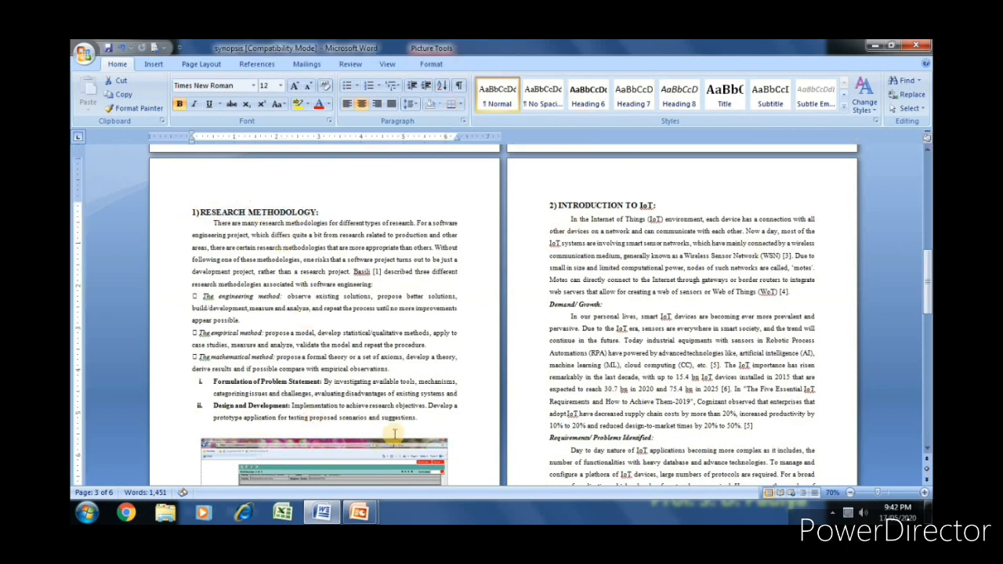
Check the empty figure index, then bring the page 3 screenshot image into view.
scroll(down, 3)
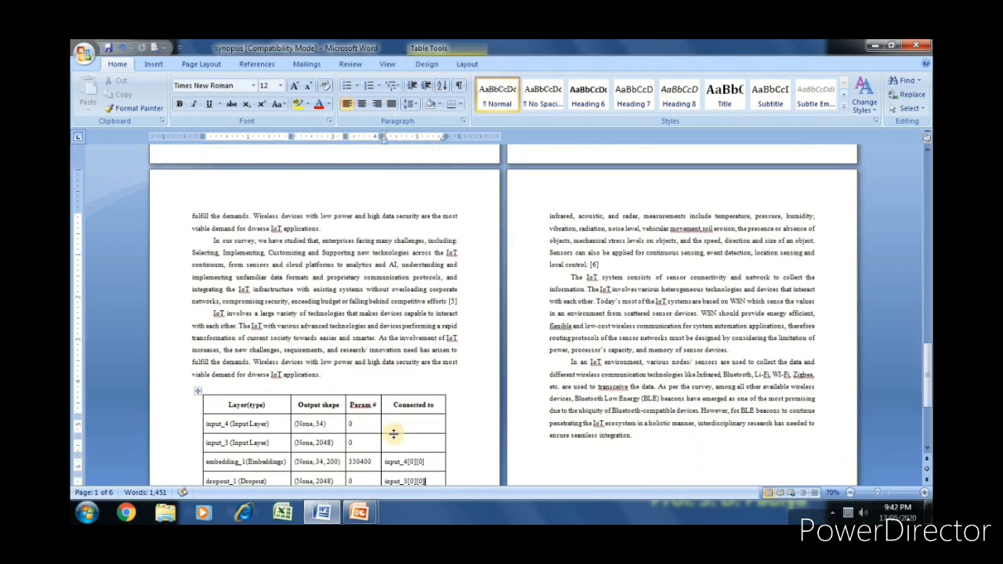
scroll(down, 3)
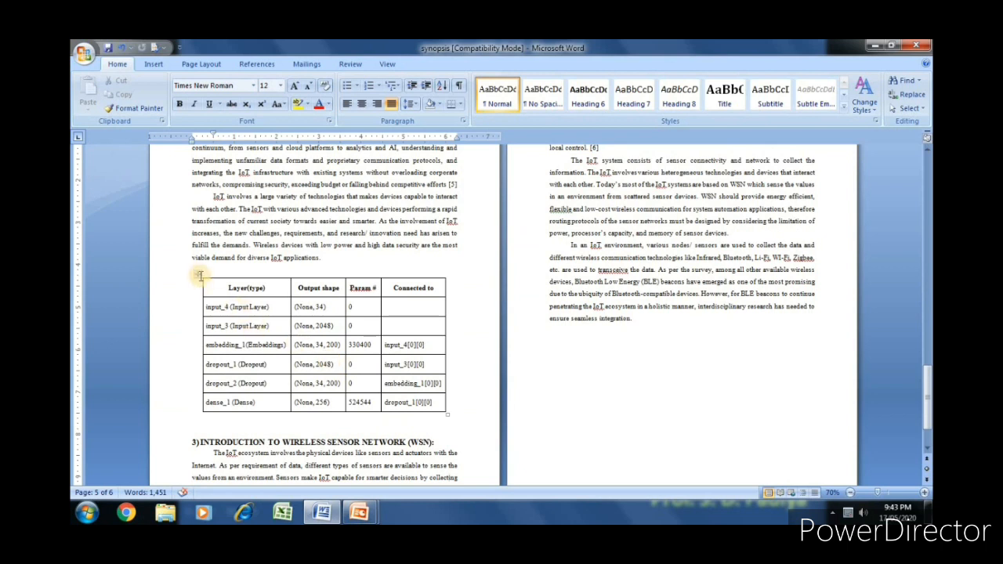
click(213, 269)
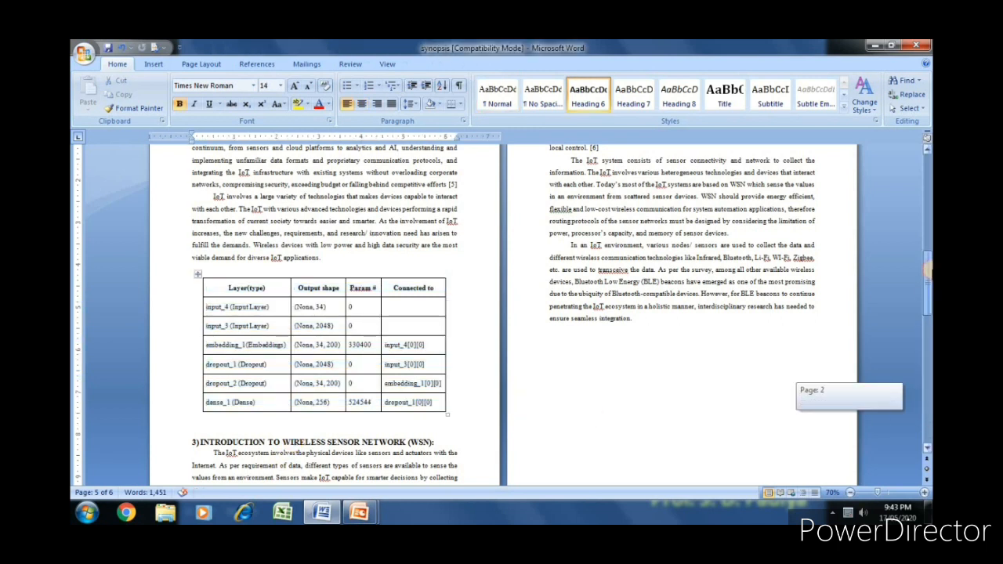
scroll(up, 3)
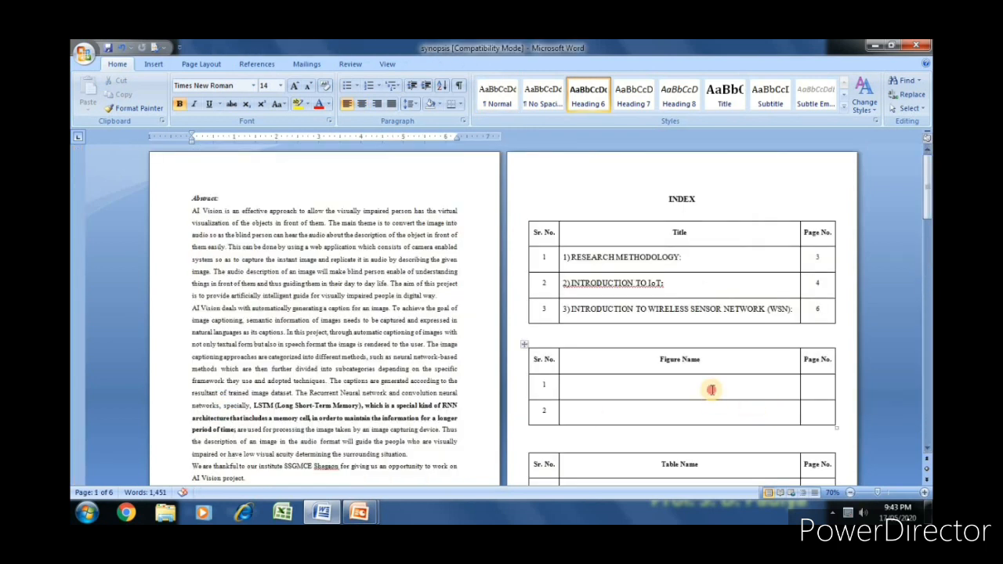
click(711, 390)
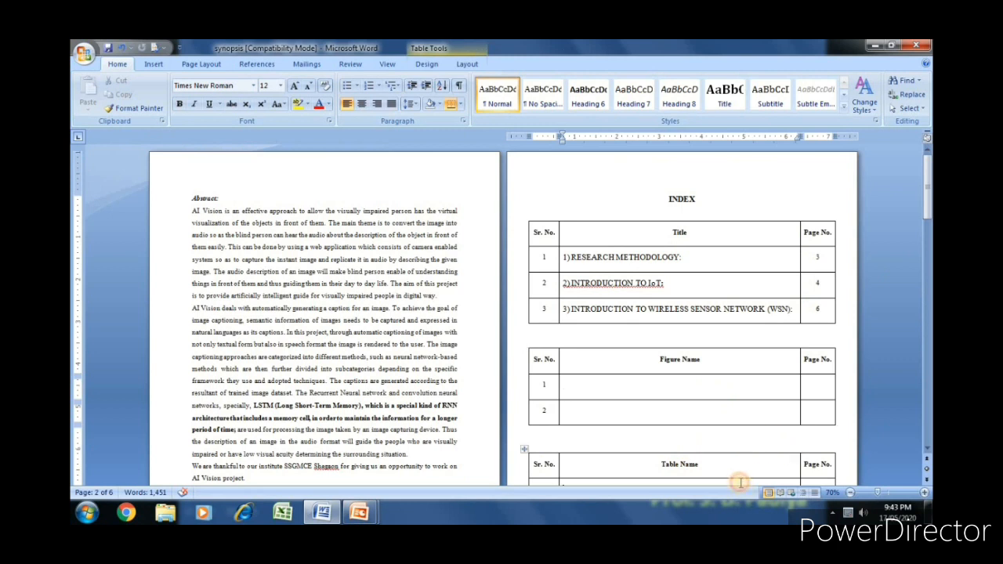
scroll(down, 3)
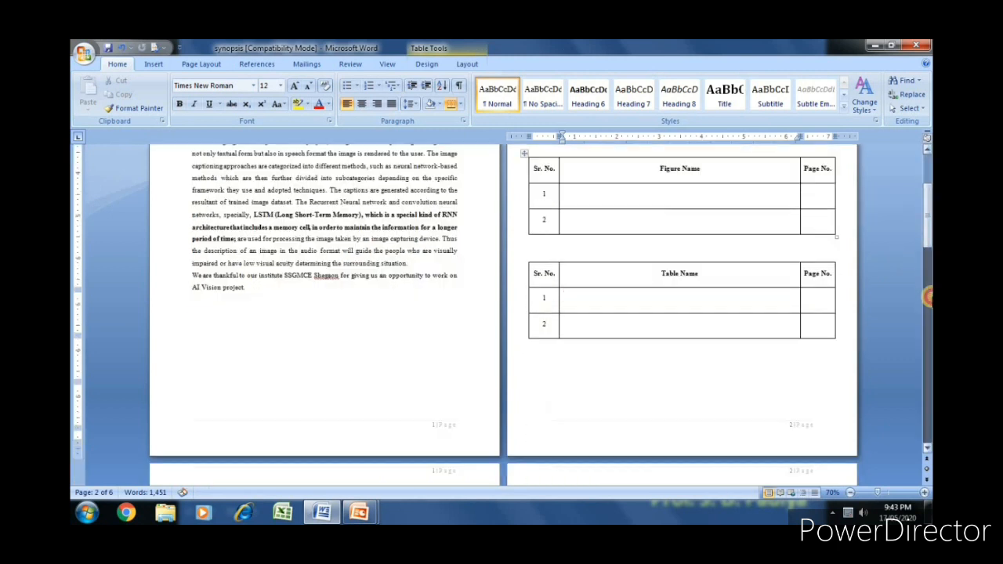
scroll(down, 3)
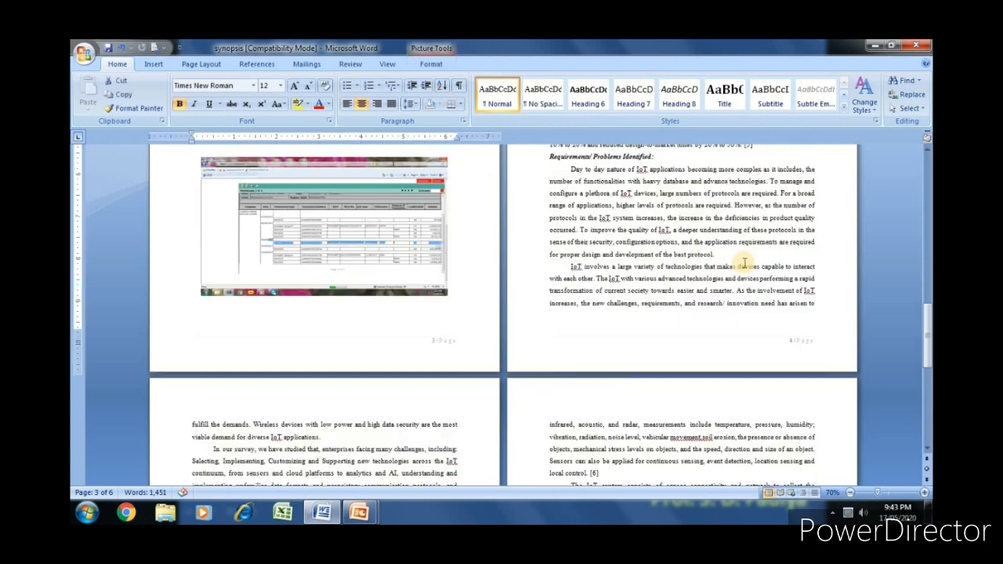
scroll(up, 3)
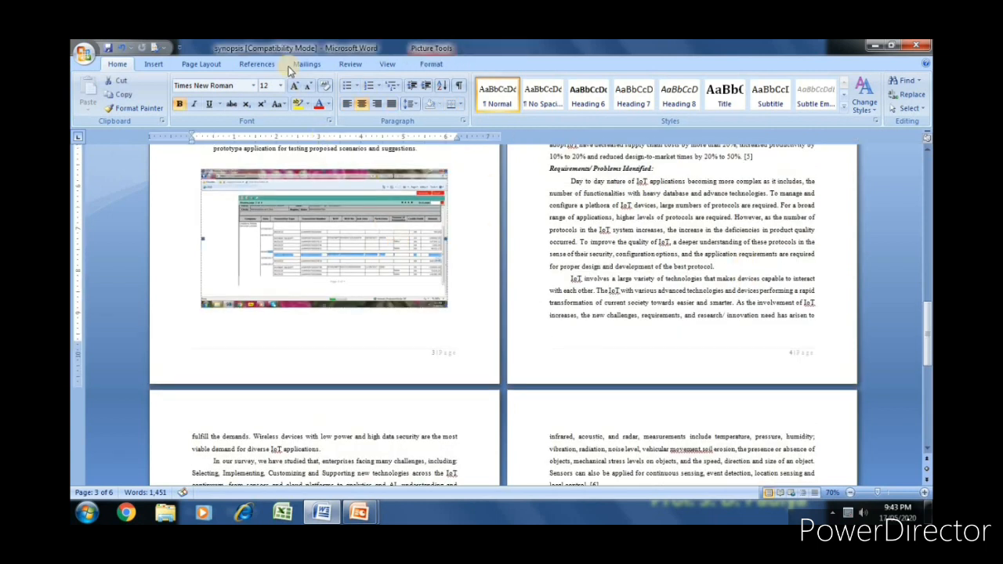
Set up a Figure 1 caption above the screenshot, toggling Exclude label off and on.
click(257, 63)
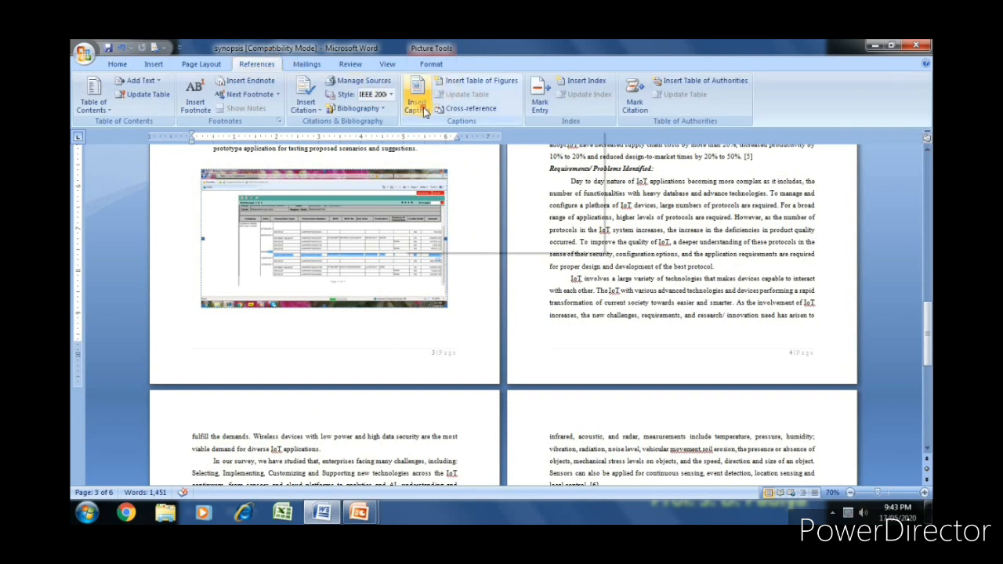
click(417, 94)
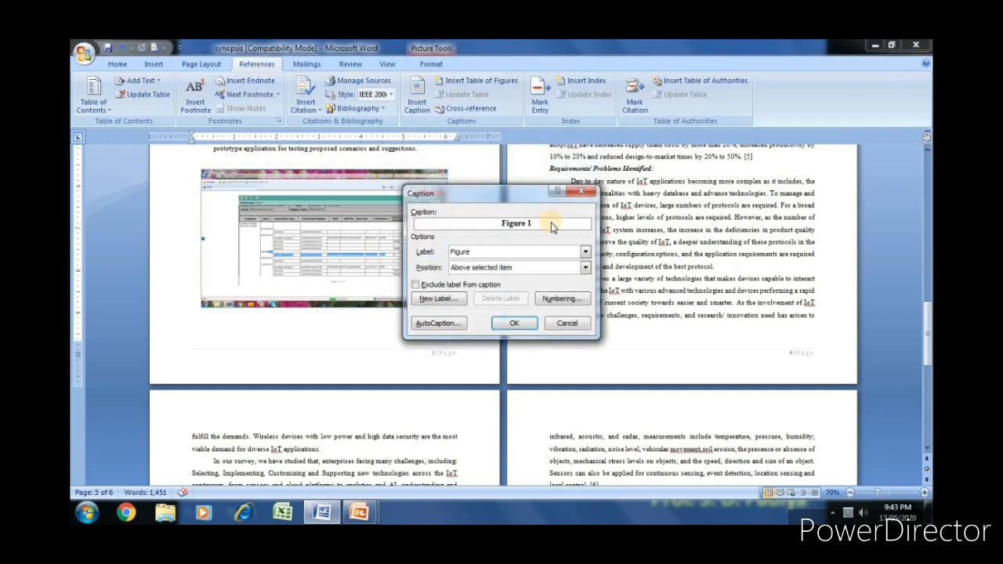
click(585, 252)
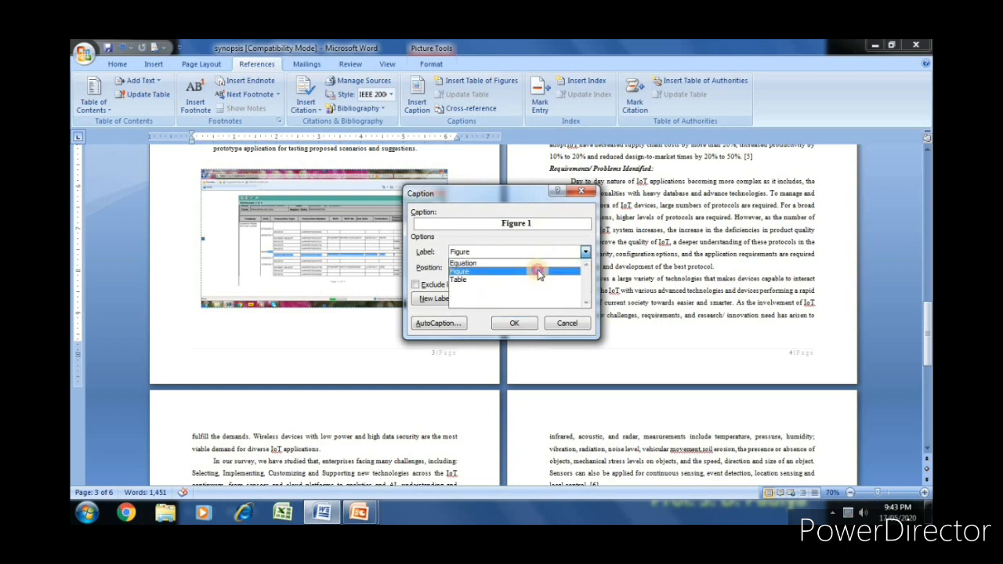
click(585, 267)
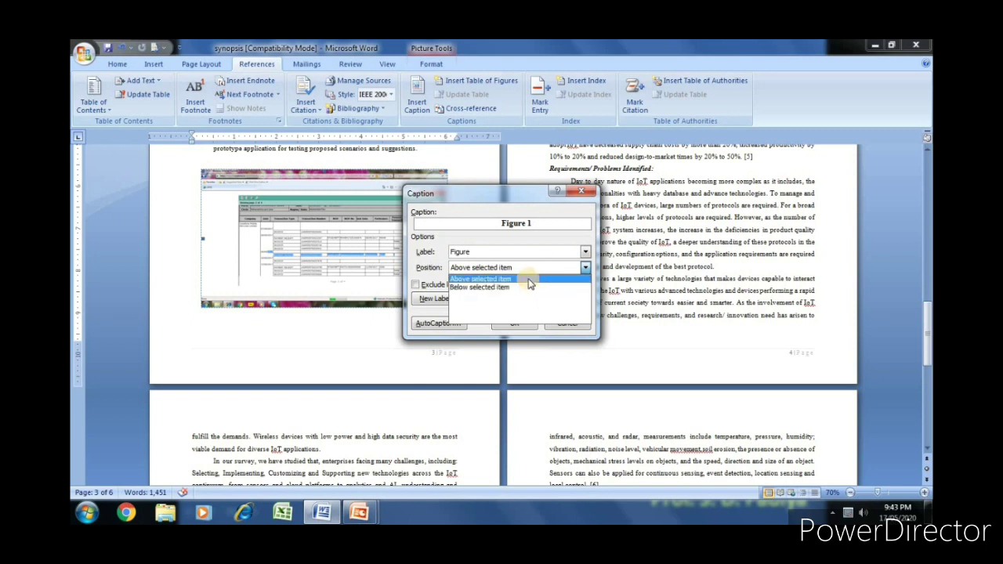
click(481, 279)
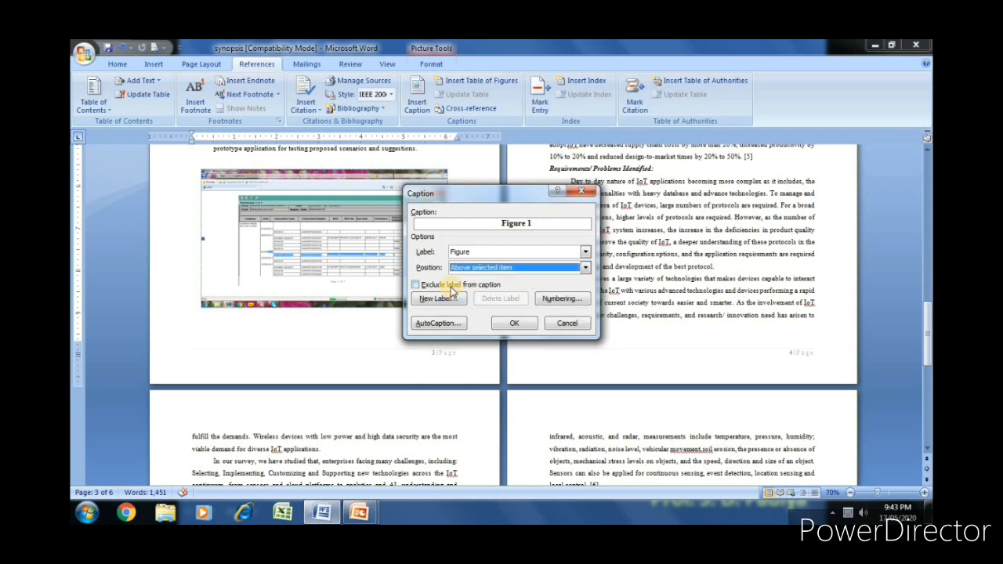
click(416, 284)
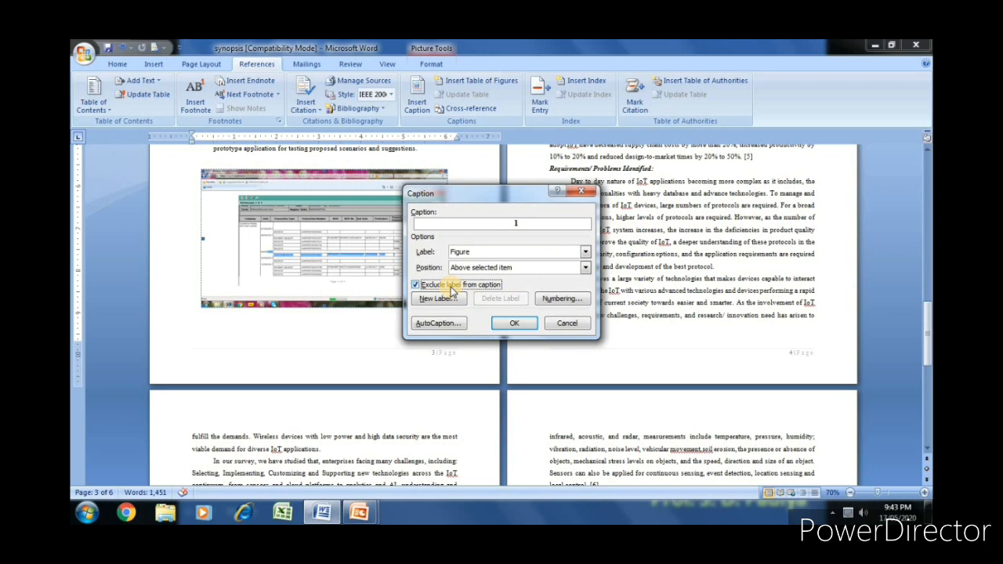
click(416, 285)
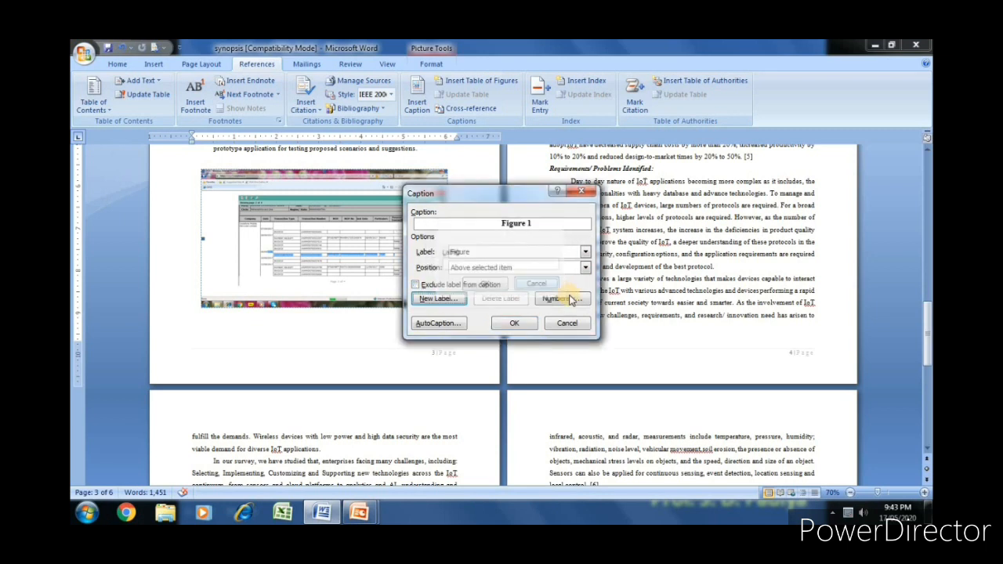
Try chapter numbering with Heading 1 and hyphen, then revert to plain caption numbering.
click(558, 298)
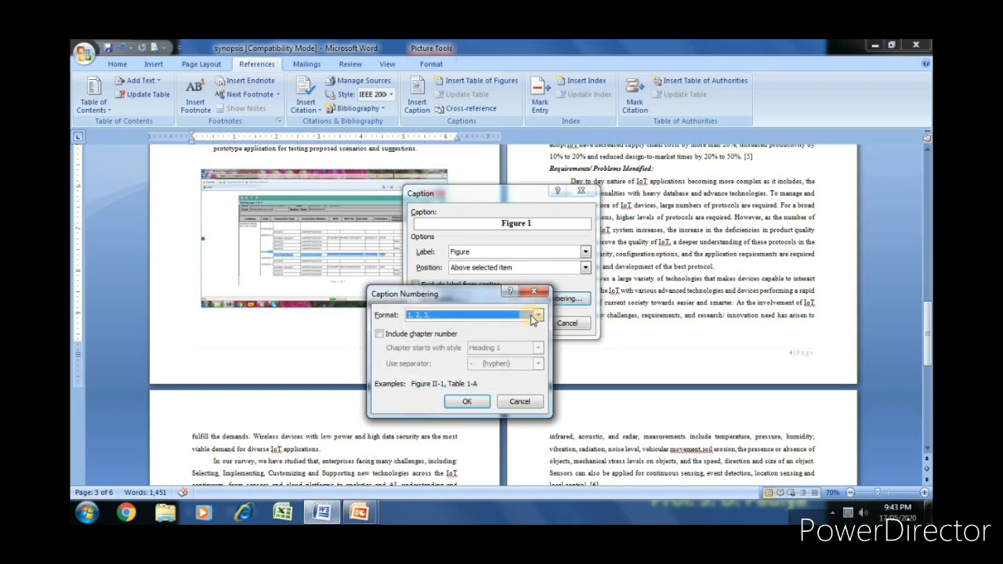
click(537, 315)
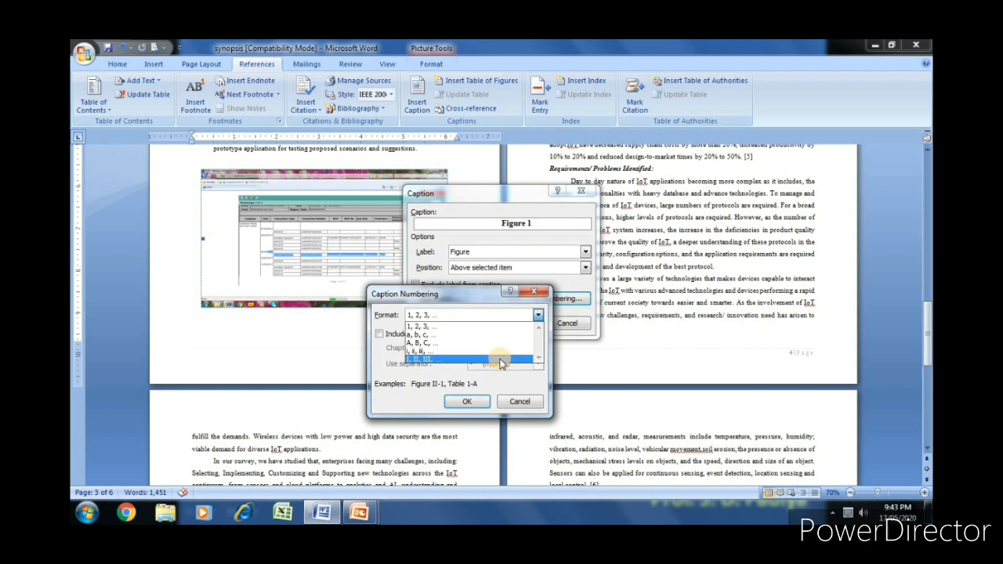
click(419, 326)
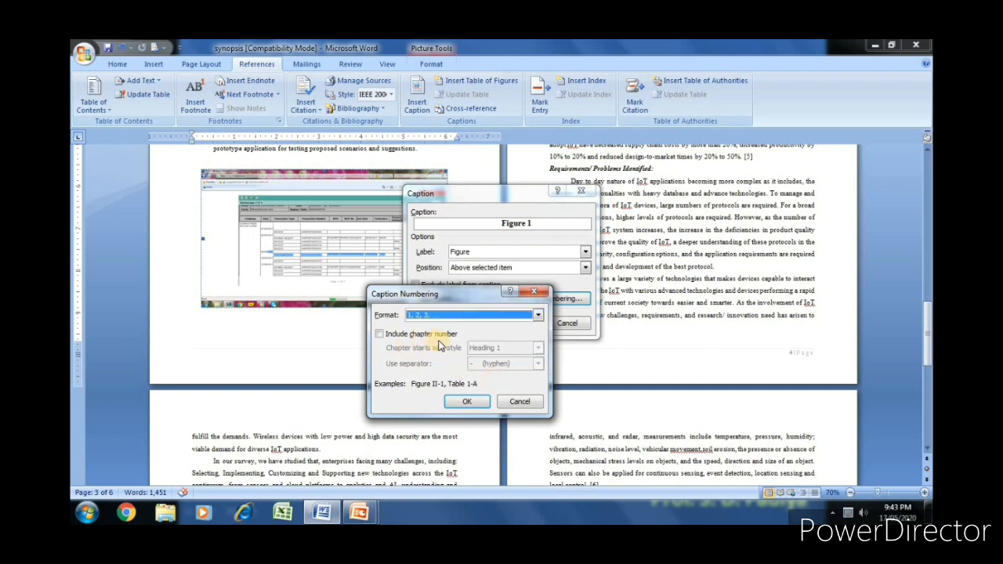
click(379, 333)
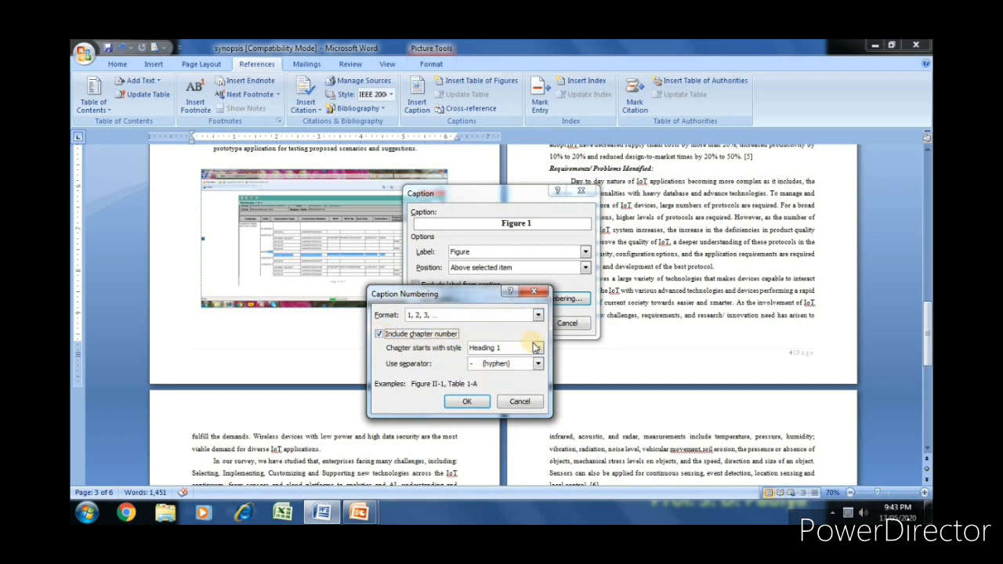
click(537, 347)
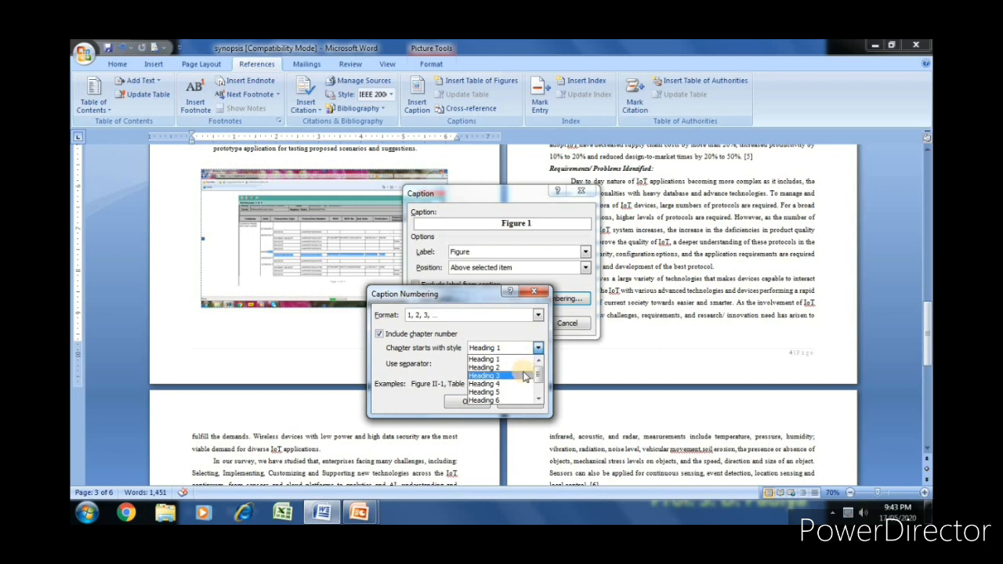
click(483, 347)
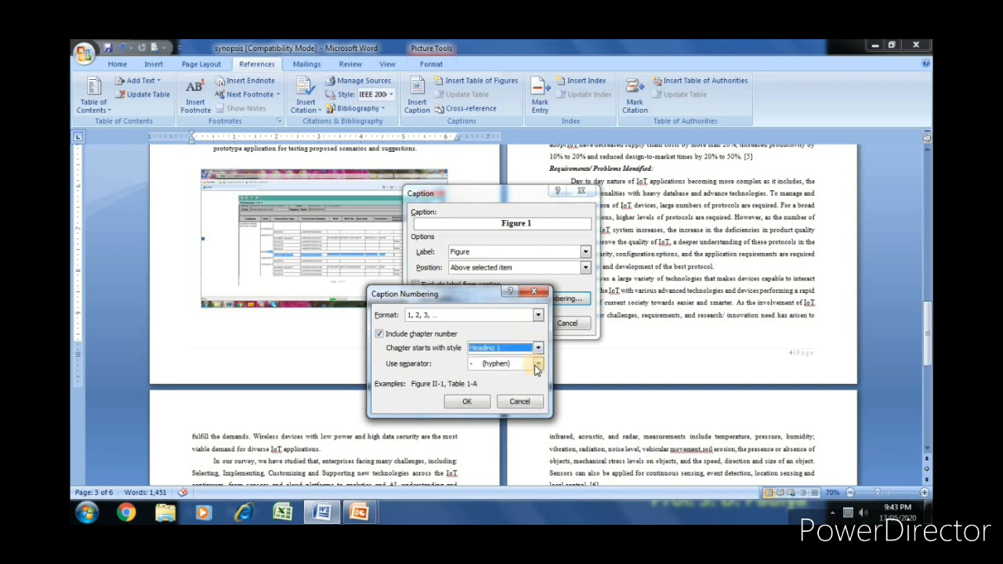
click(537, 363)
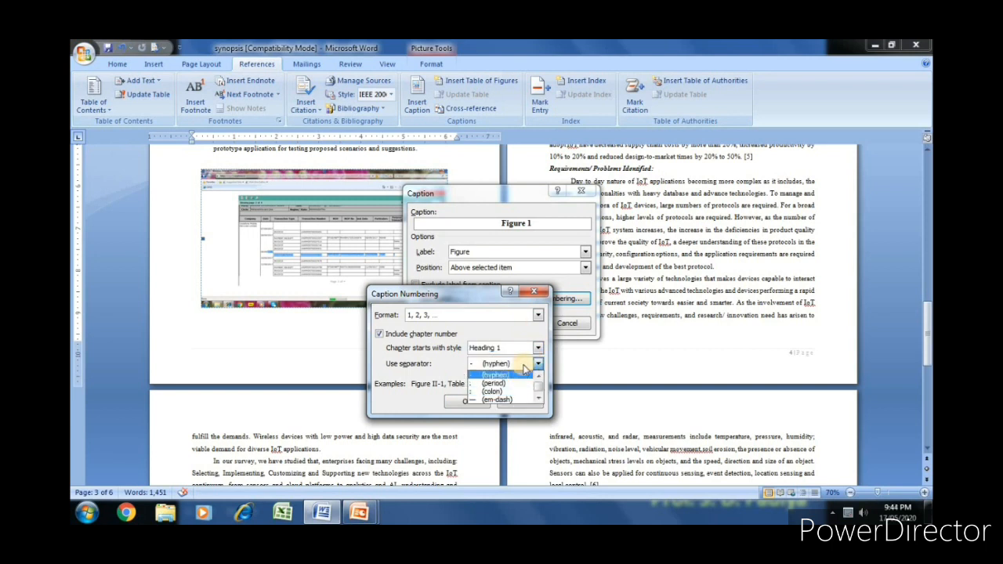
click(496, 374)
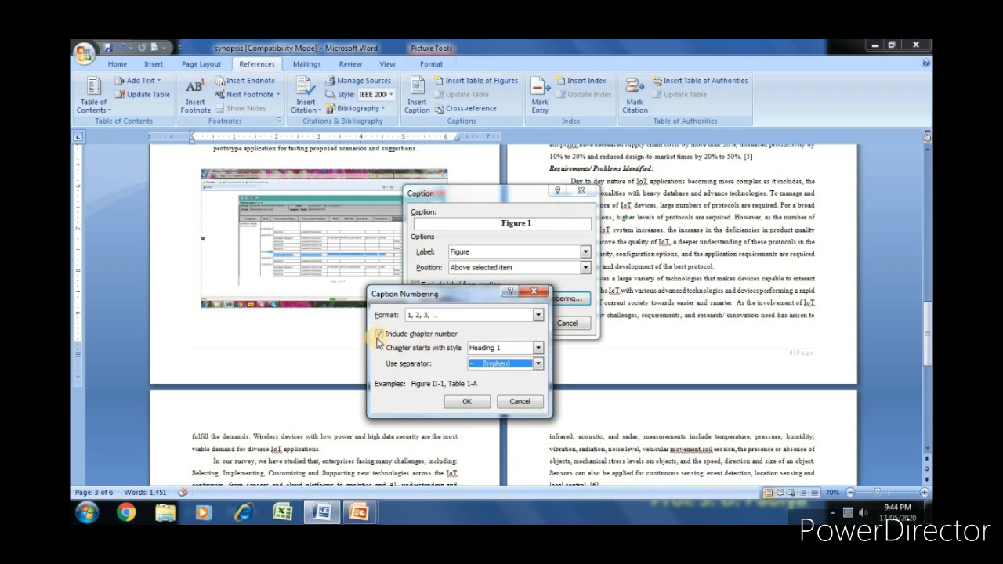
click(380, 333)
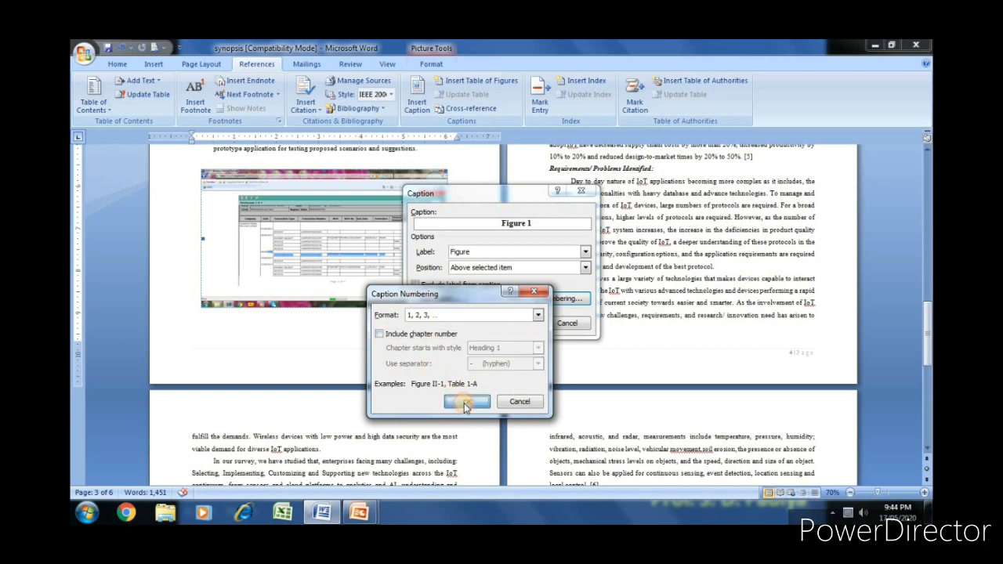
click(466, 401)
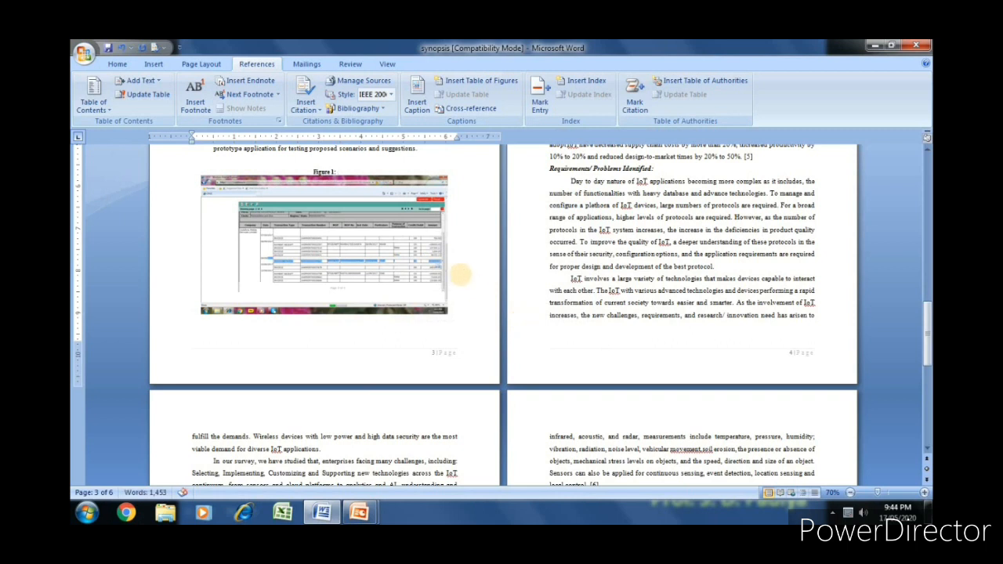
Type the caption title 'Dataflow for Wireless Sensor Network' after Figure 1:.
text(De)
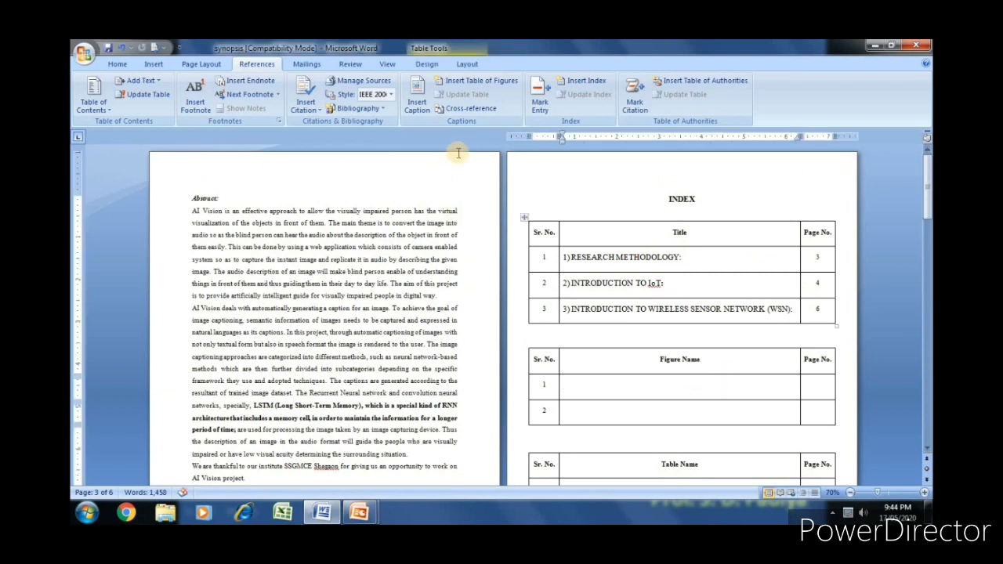
mouse_move(415, 98)
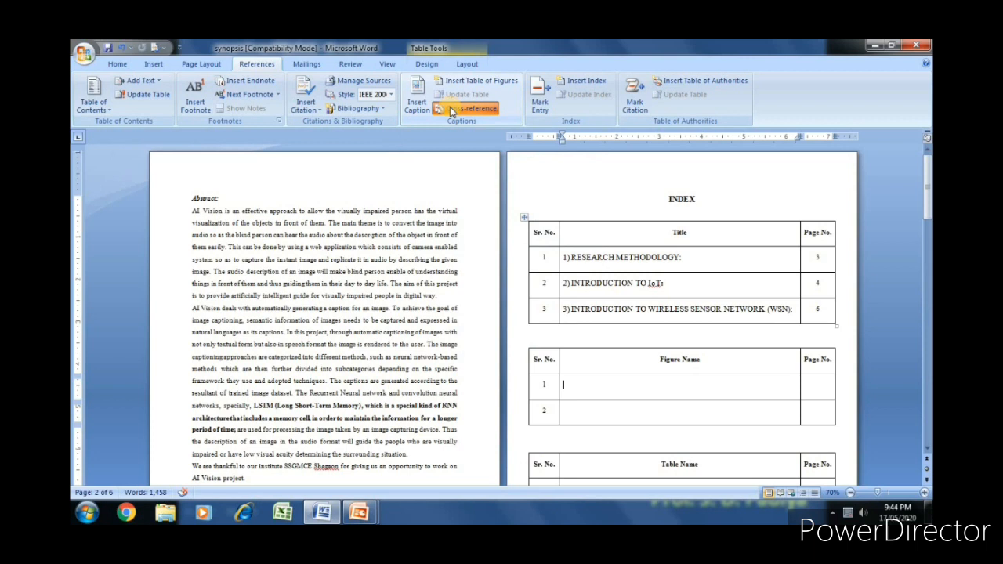
Cross-reference Figure 1's entire caption into the figure index's first Figure Name cell.
click(469, 108)
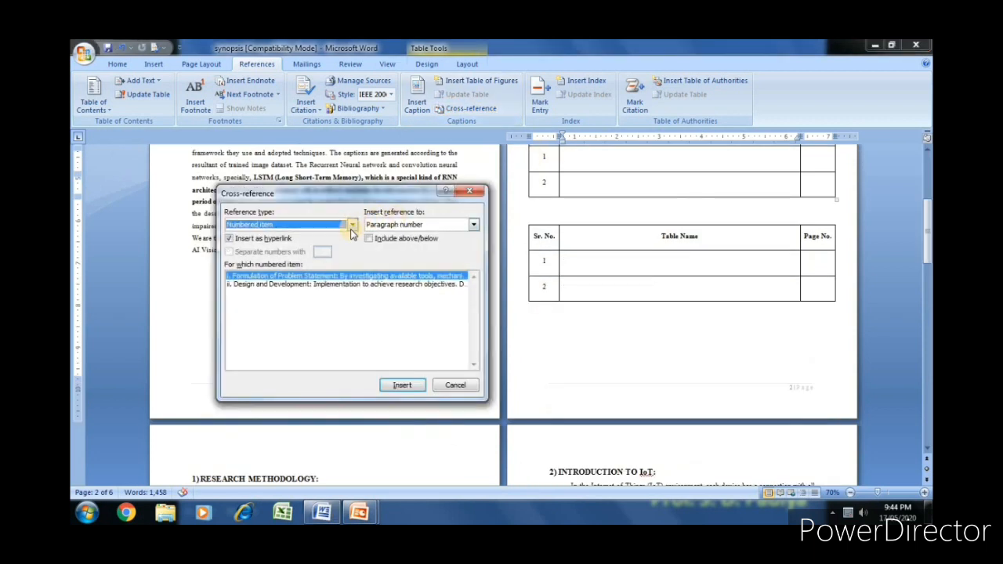
click(351, 225)
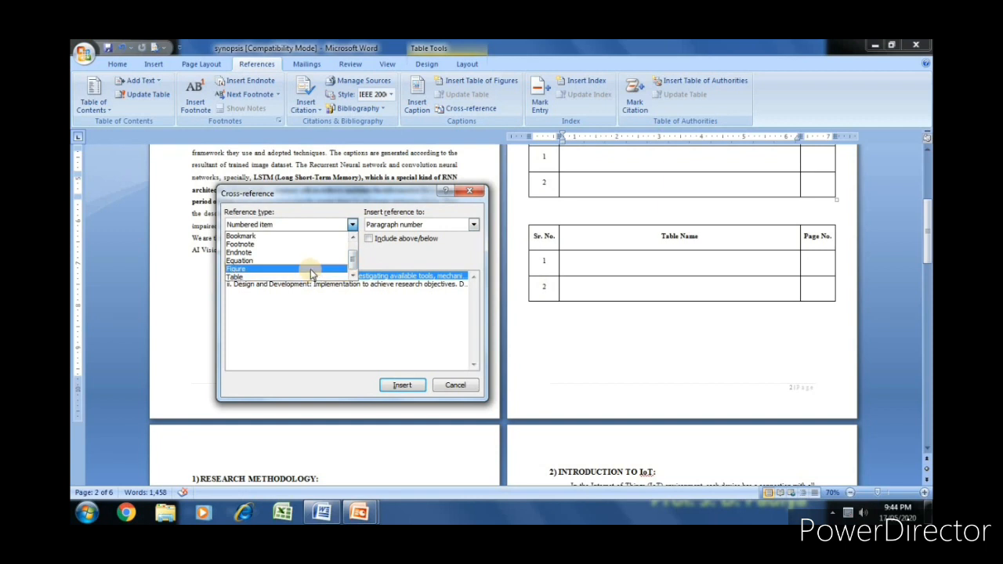
click(235, 269)
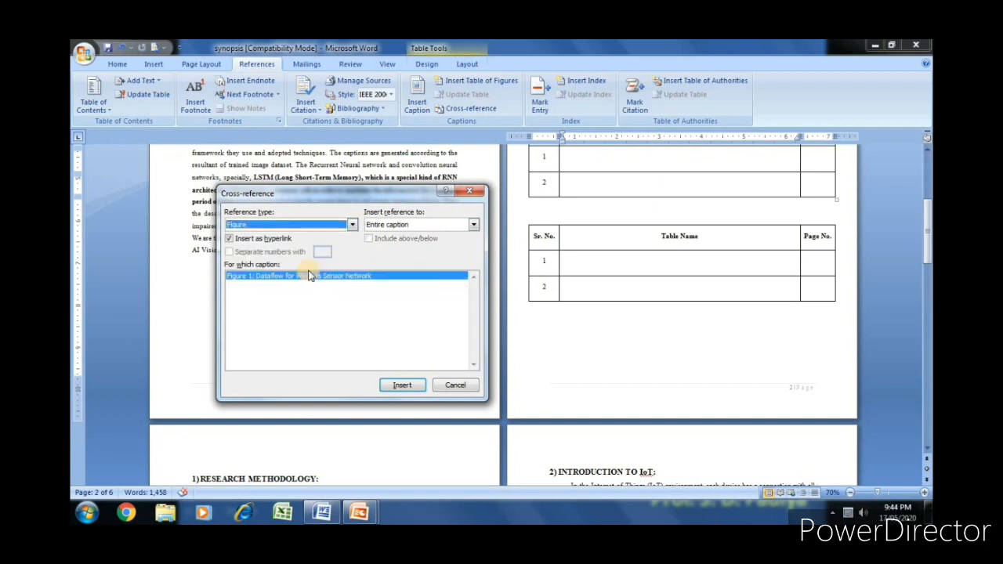
click(474, 225)
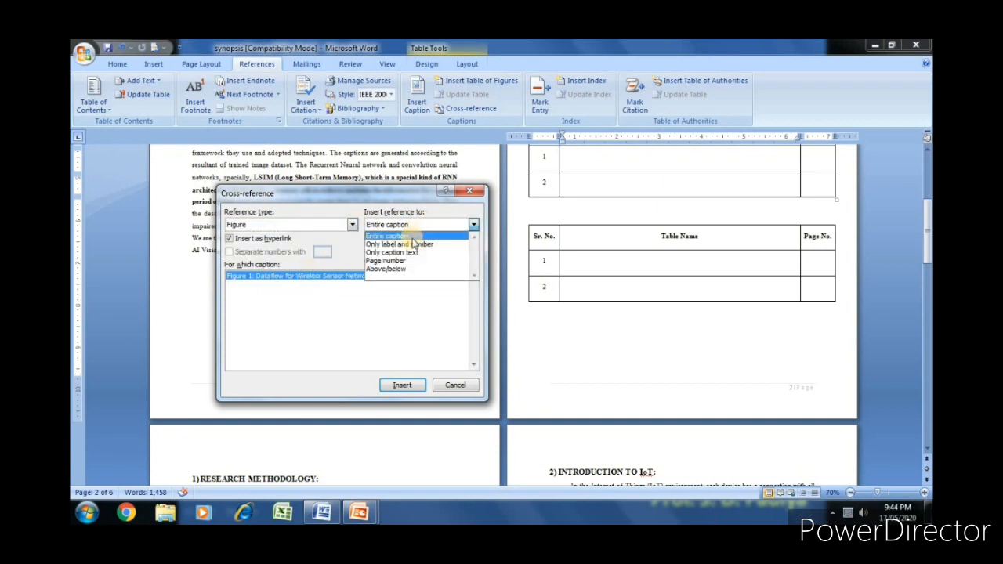
click(386, 236)
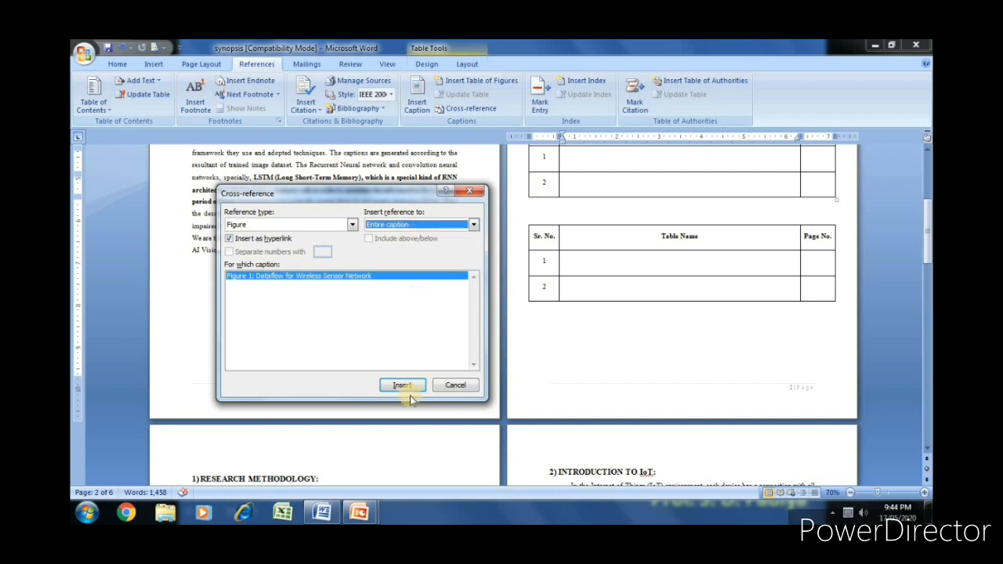
click(402, 384)
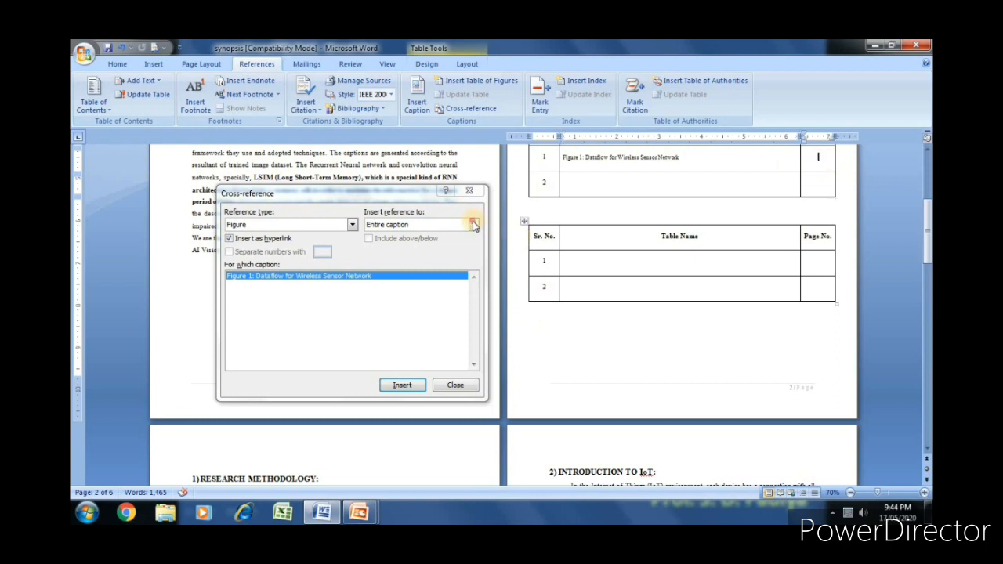
Insert Figure 1's page number 3 into the Page No. cell.
click(473, 225)
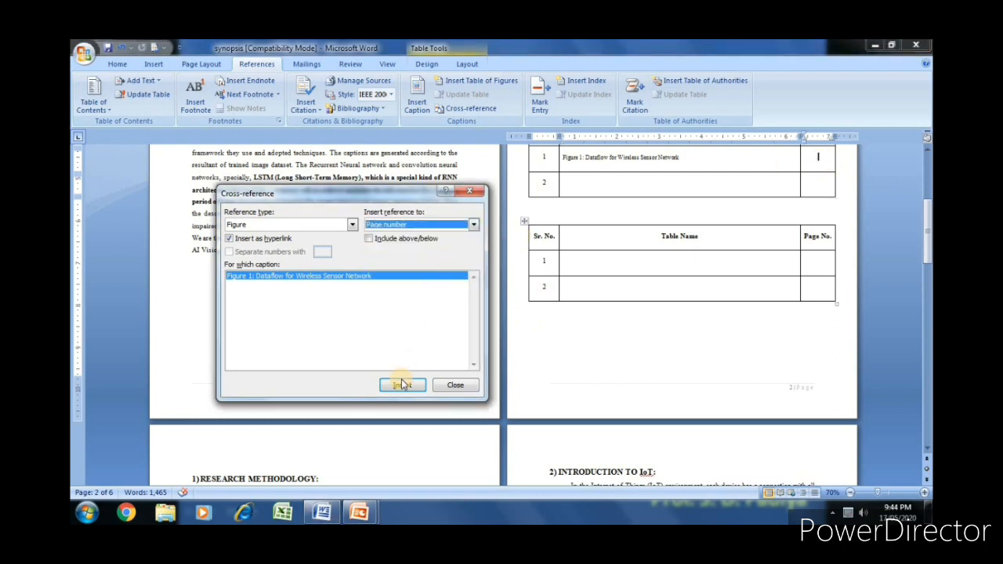
click(402, 385)
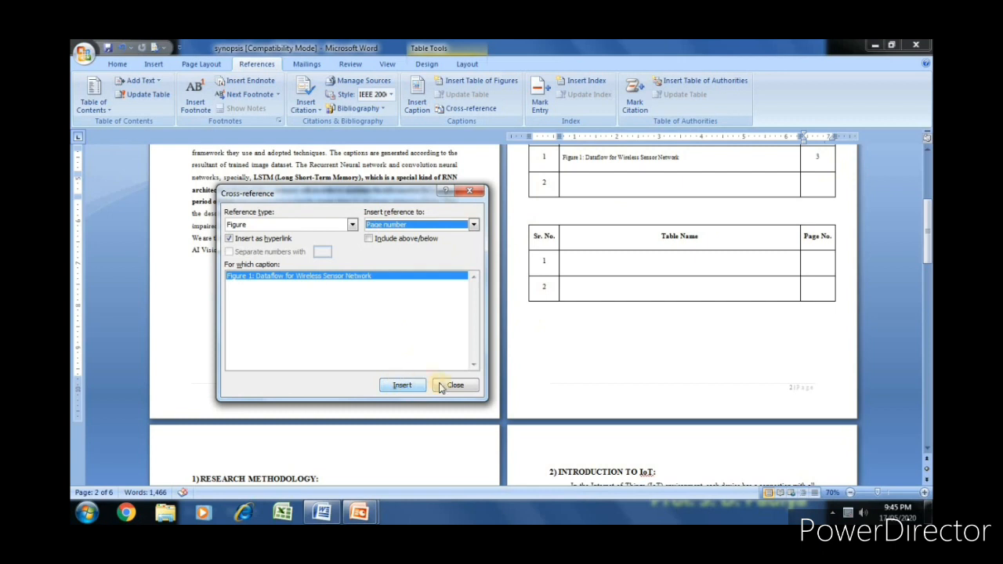
click(455, 385)
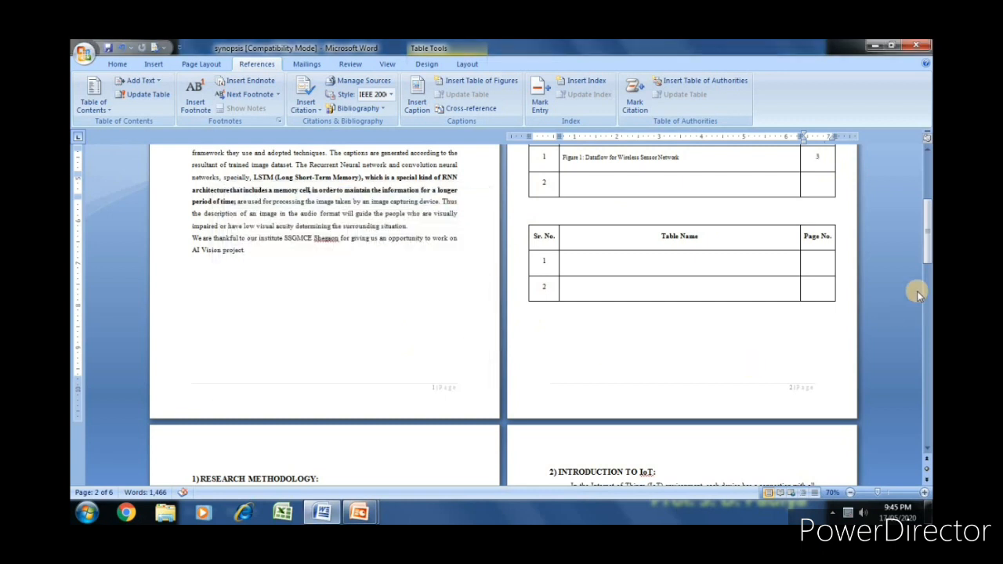
scroll(down, 3)
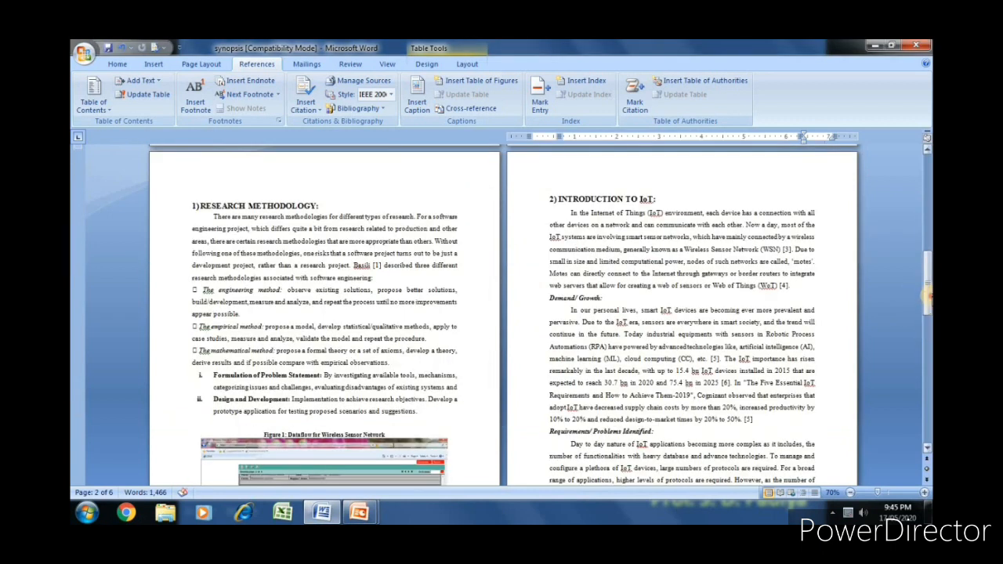
Caption the layer table with the Table label, titled 'Data for Wireless Sensor Network'.
scroll(down, 3)
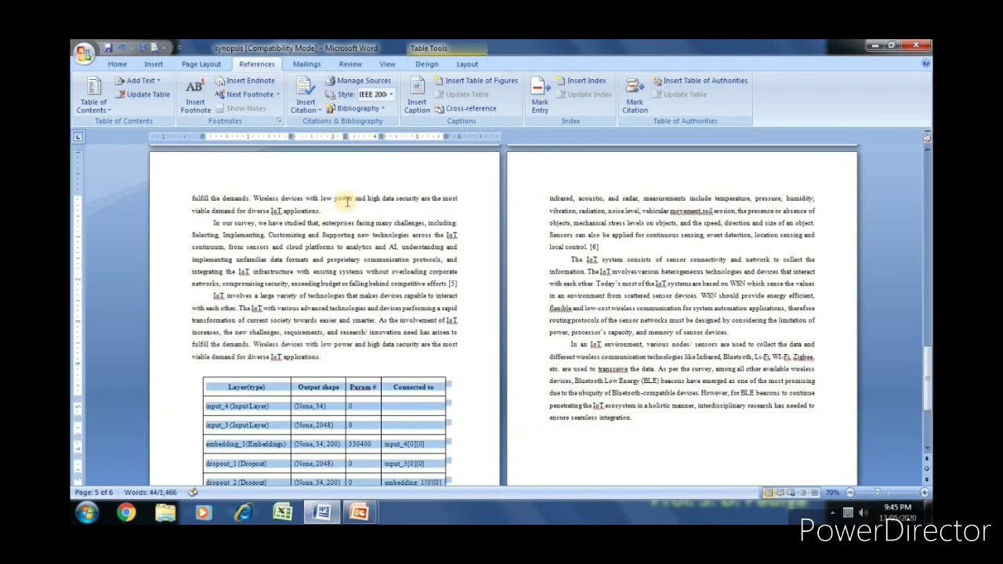
click(416, 94)
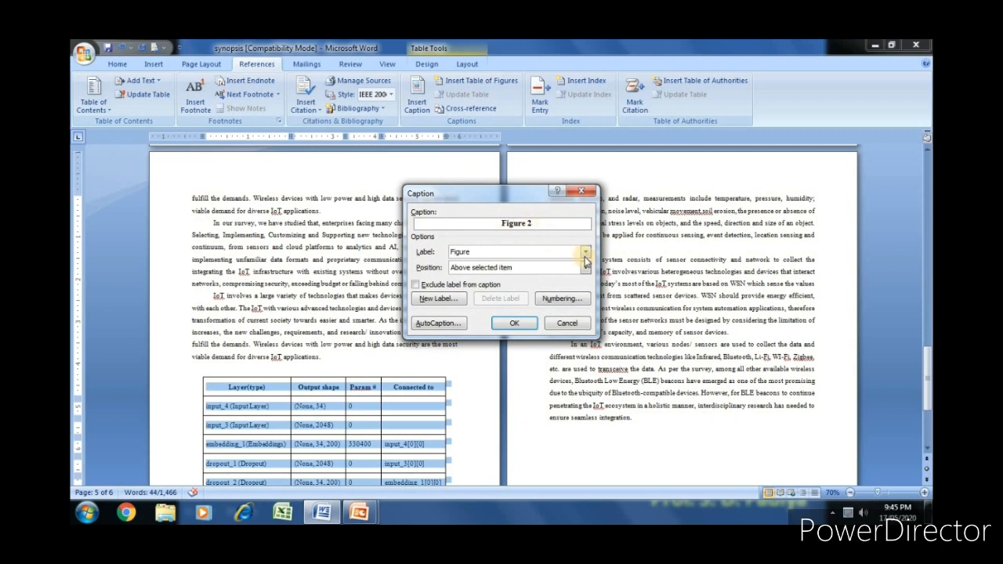
click(585, 251)
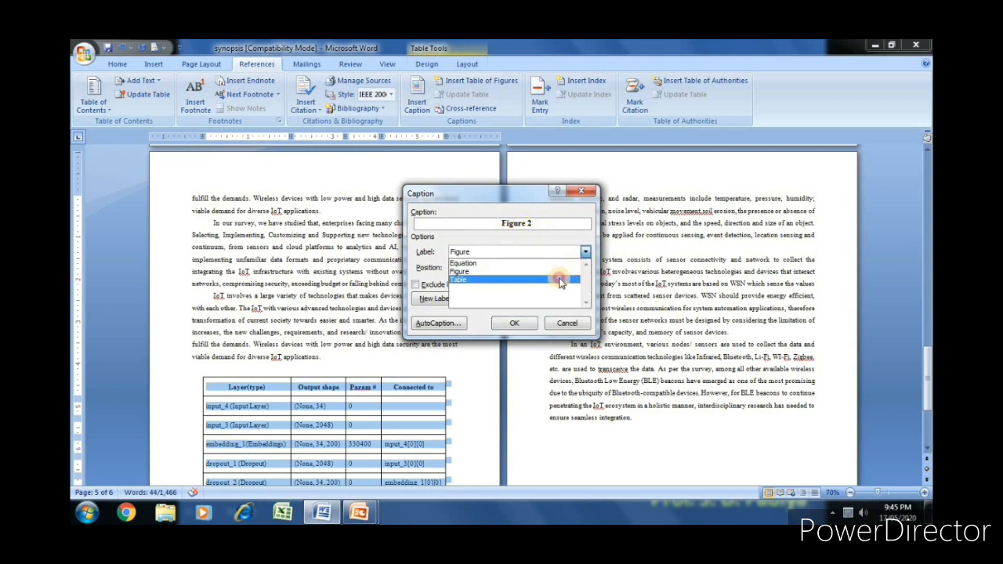
click(458, 280)
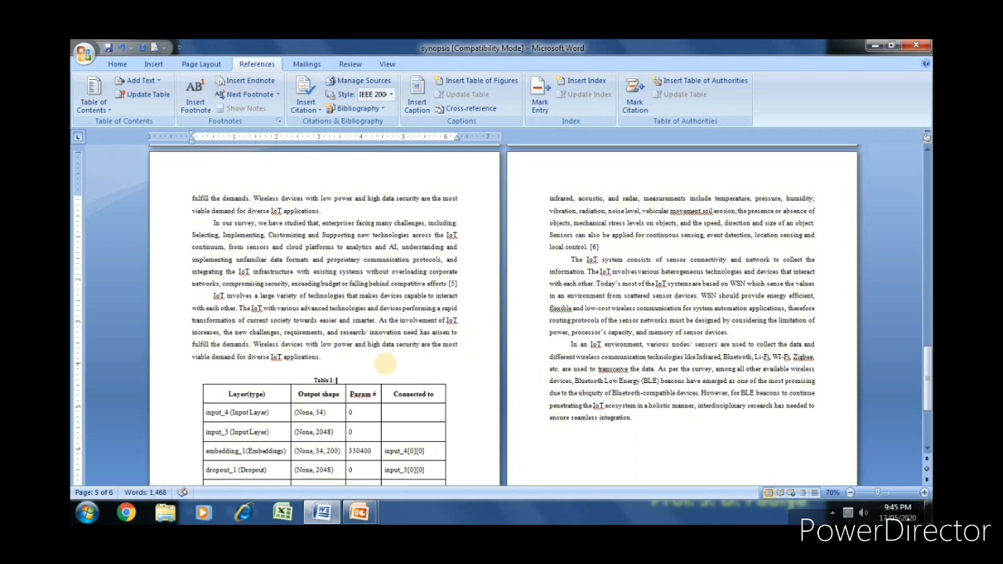
text(Data for Wireless Sensor Network)
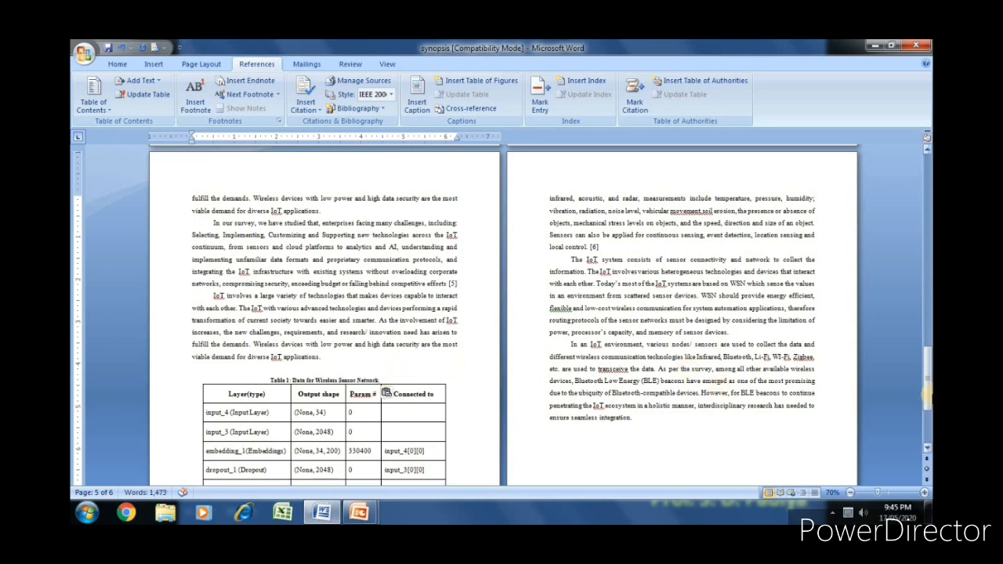
scroll(up, 3)
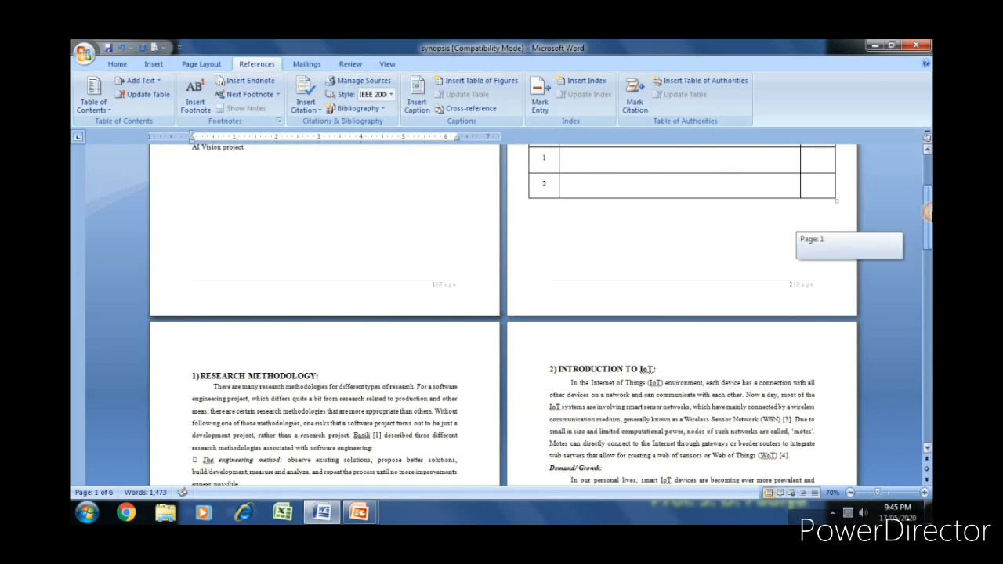
Scroll to page 2 and place the cursor in the Table Name list's first row.
scroll(down, 3)
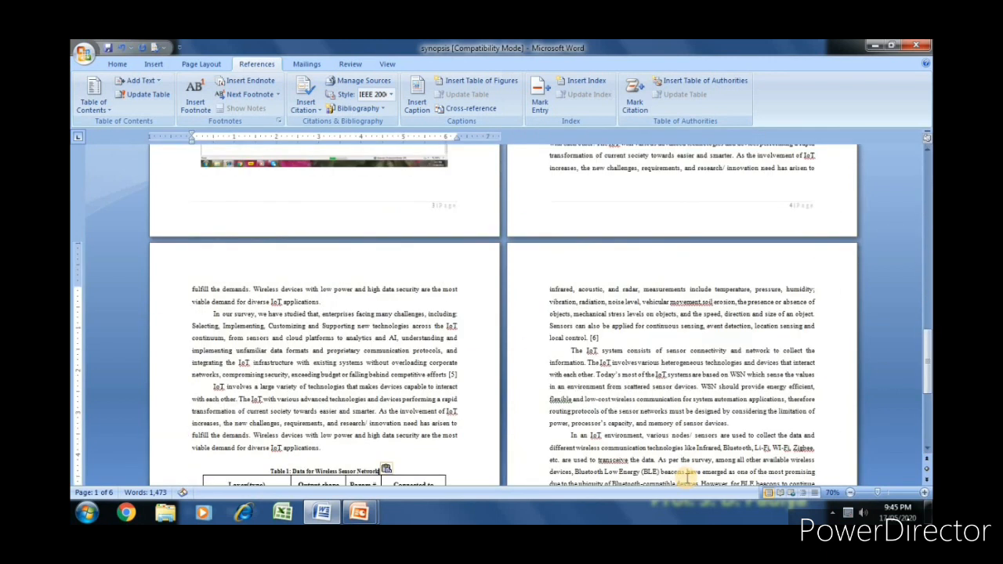
scroll(down, 3)
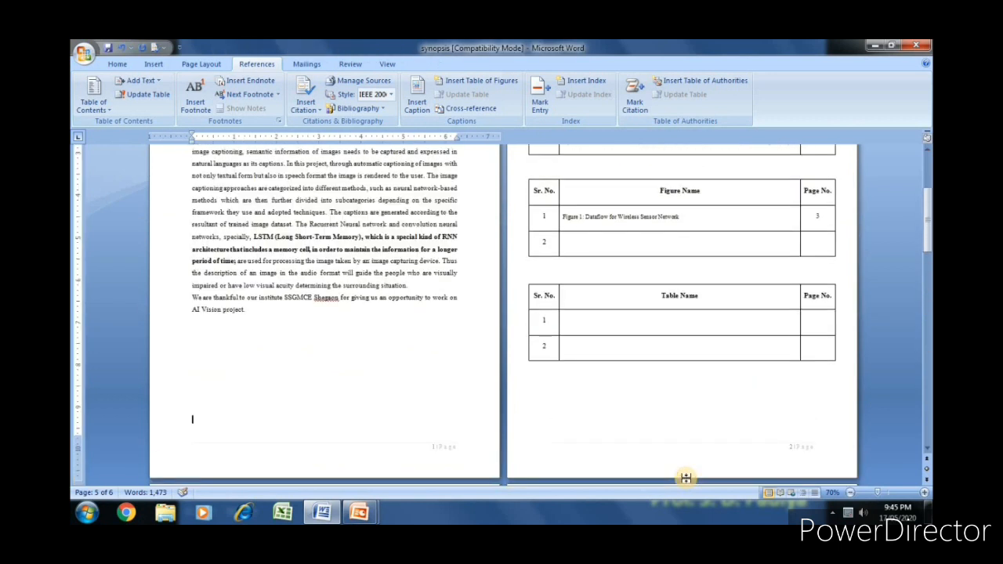
click(690, 320)
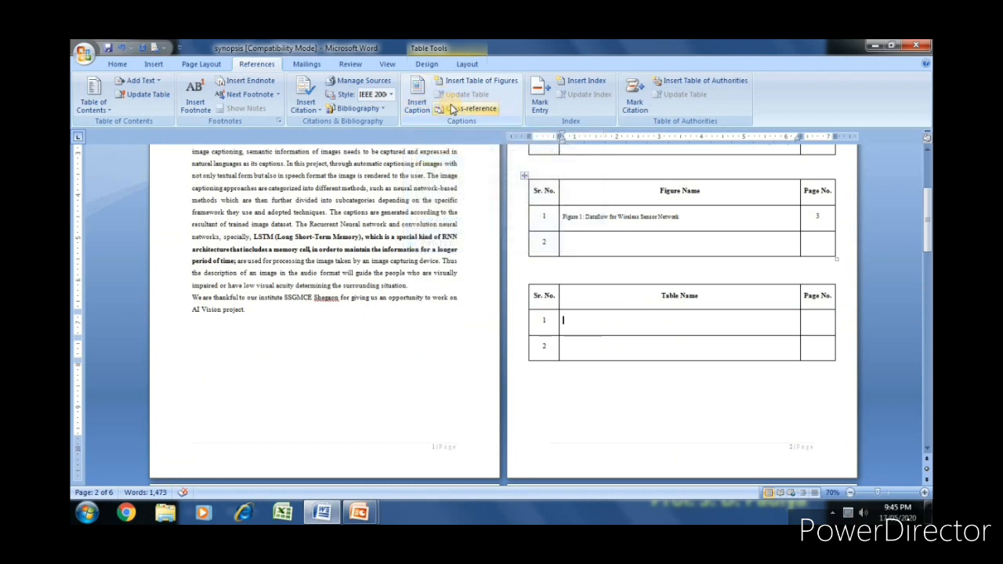
Cross-reference Table 1's entire caption and its page number 5 into the table index row.
click(470, 108)
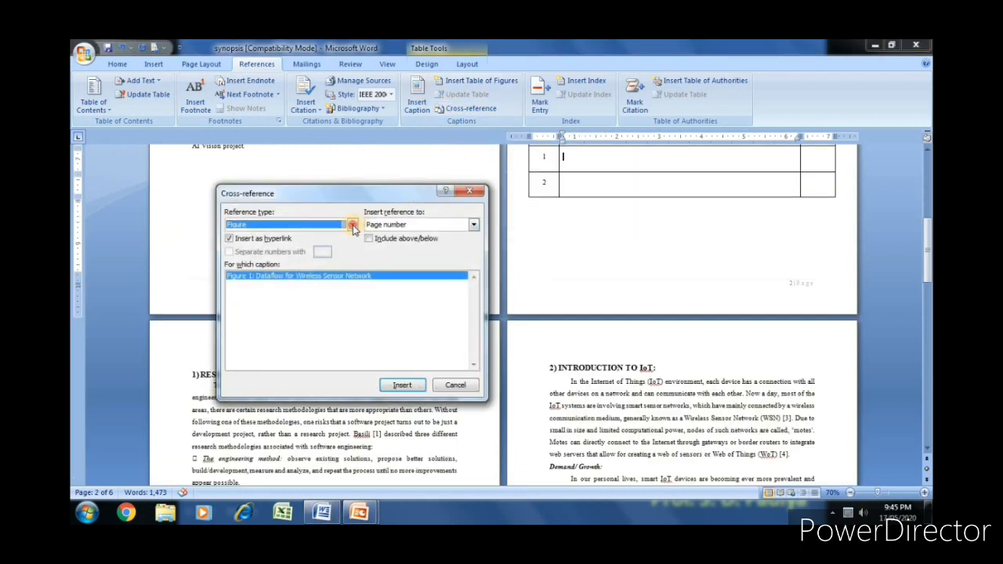
click(352, 225)
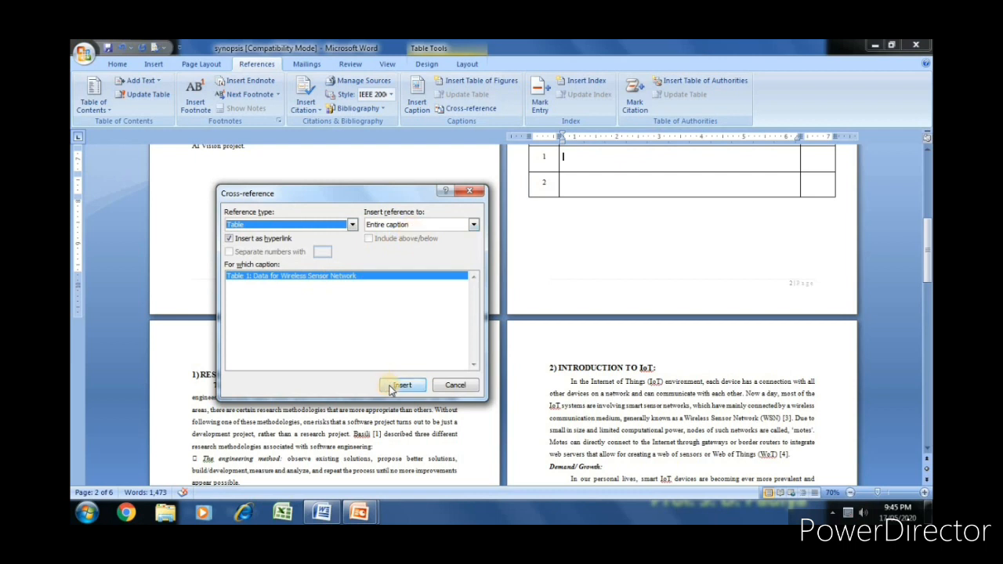
click(402, 384)
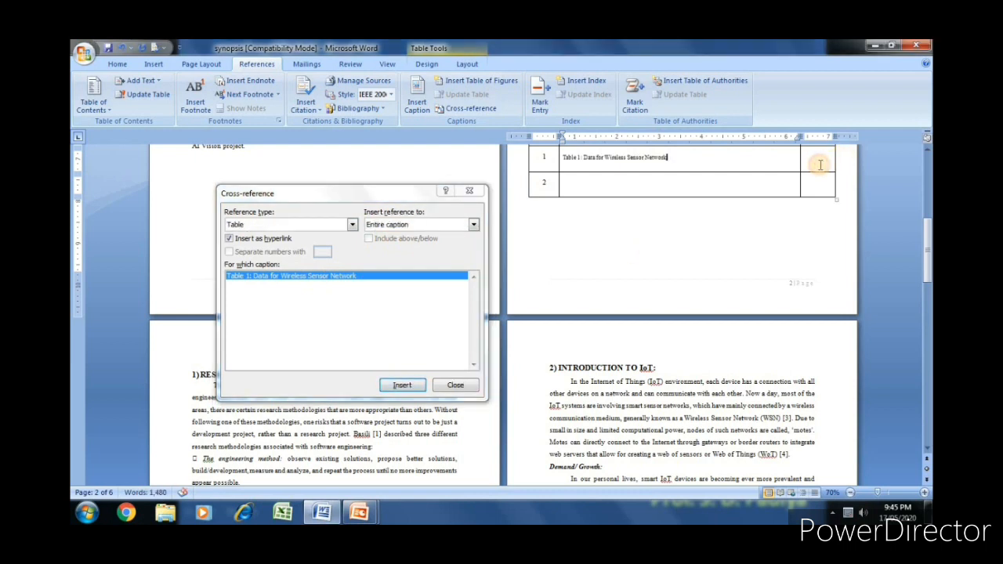
click(473, 225)
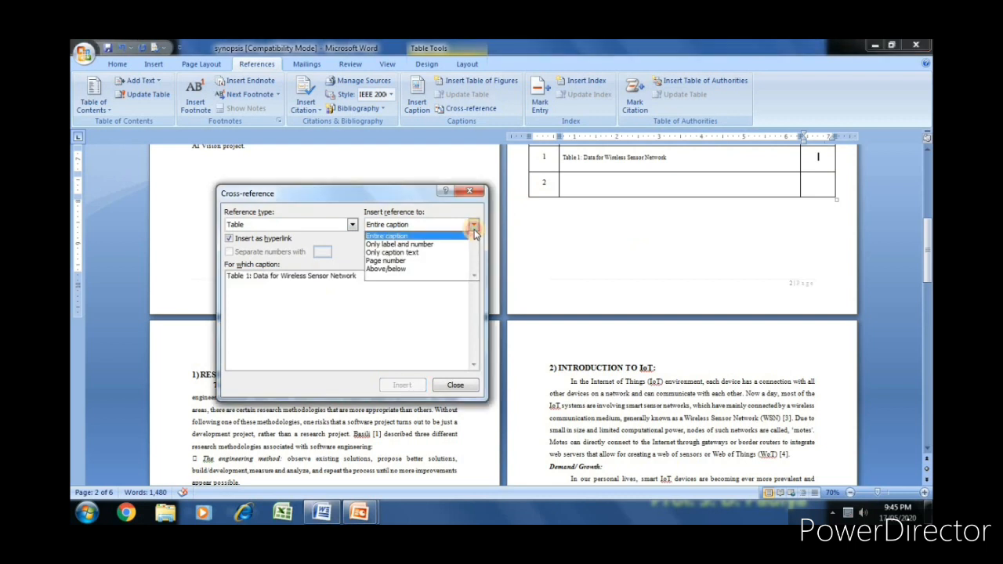
click(385, 261)
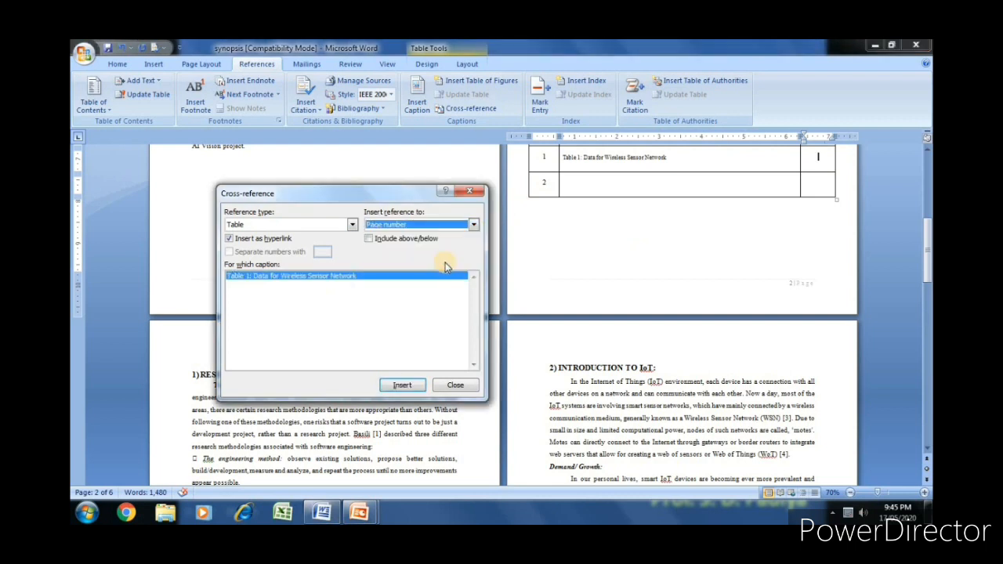
click(401, 385)
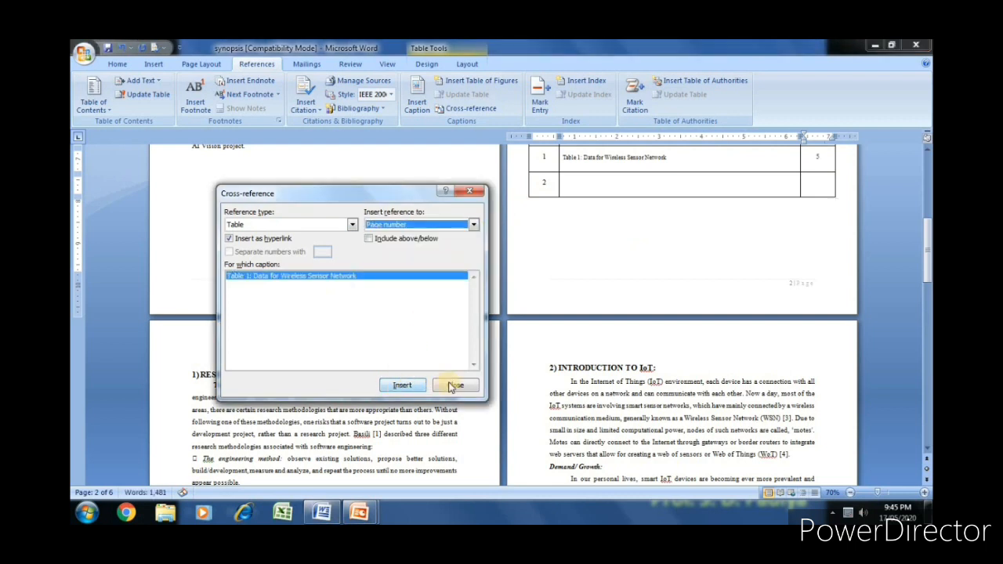
click(455, 385)
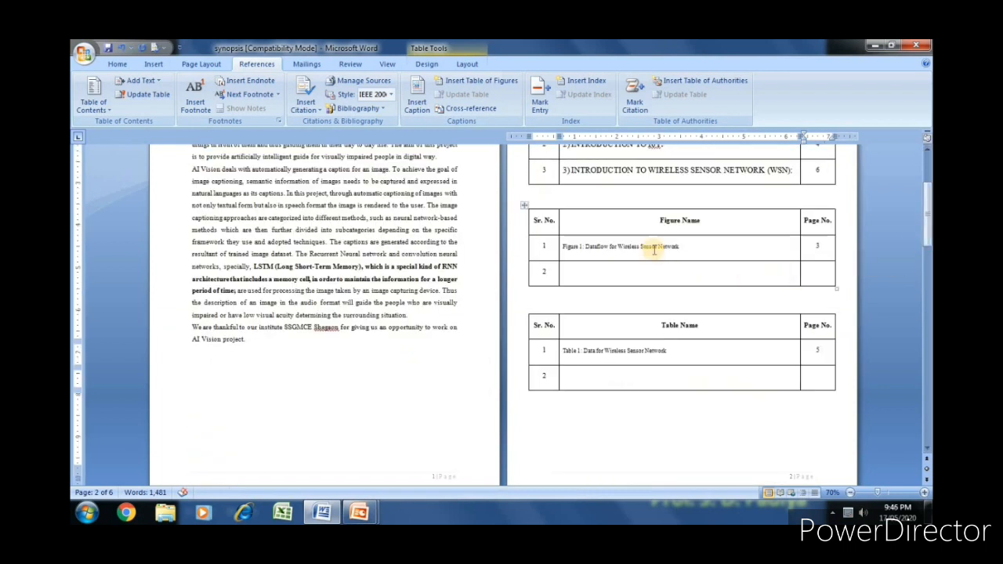
mouse_move(653, 246)
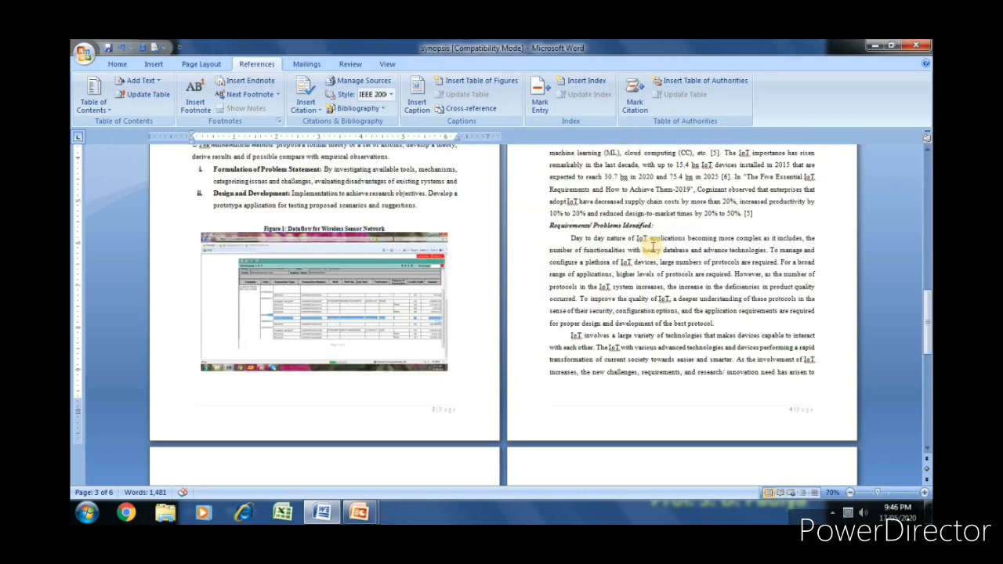
Review the index entries against Figure 1 on page 3 and Table 1 on page 5.
scroll(up, 3)
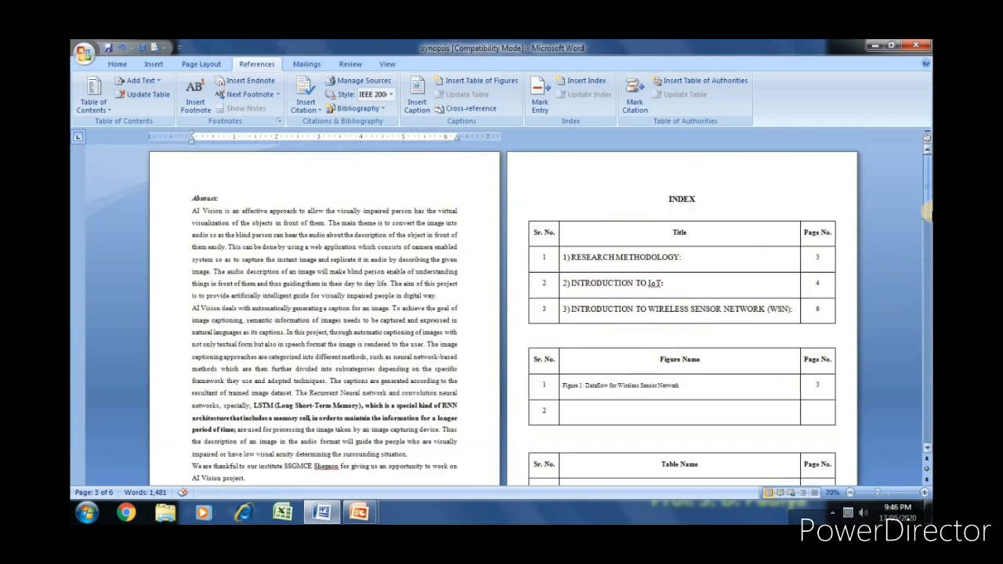
scroll(down, 3)
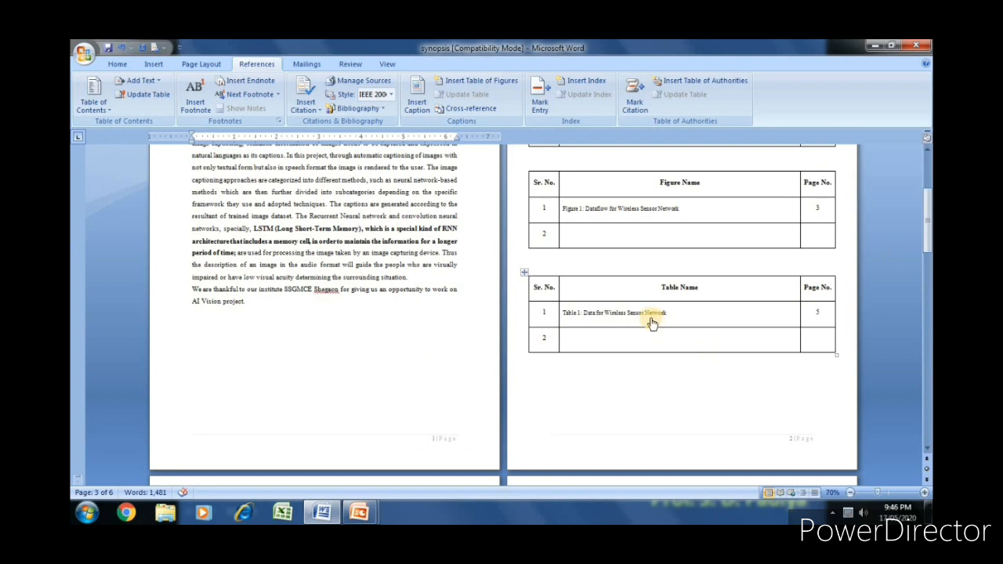
scroll(down, 3)
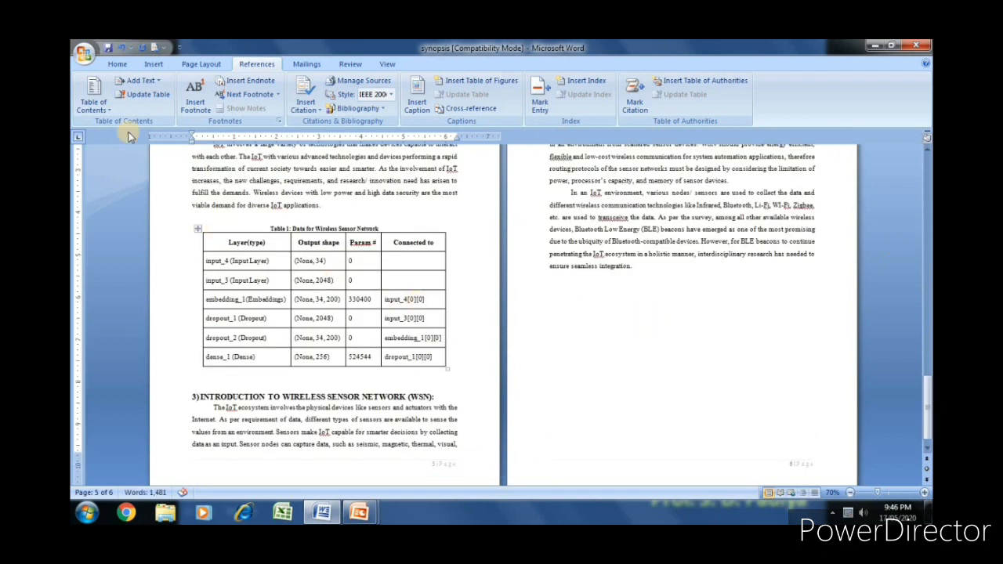
click(84, 49)
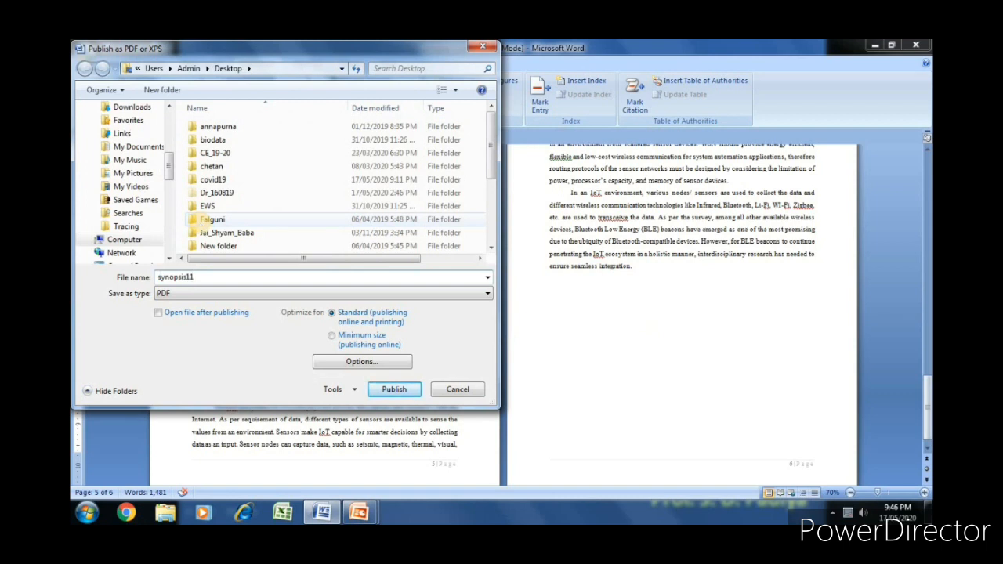
Publish the synopsis as the PDF synopsis11 on the Desktop.
click(394, 390)
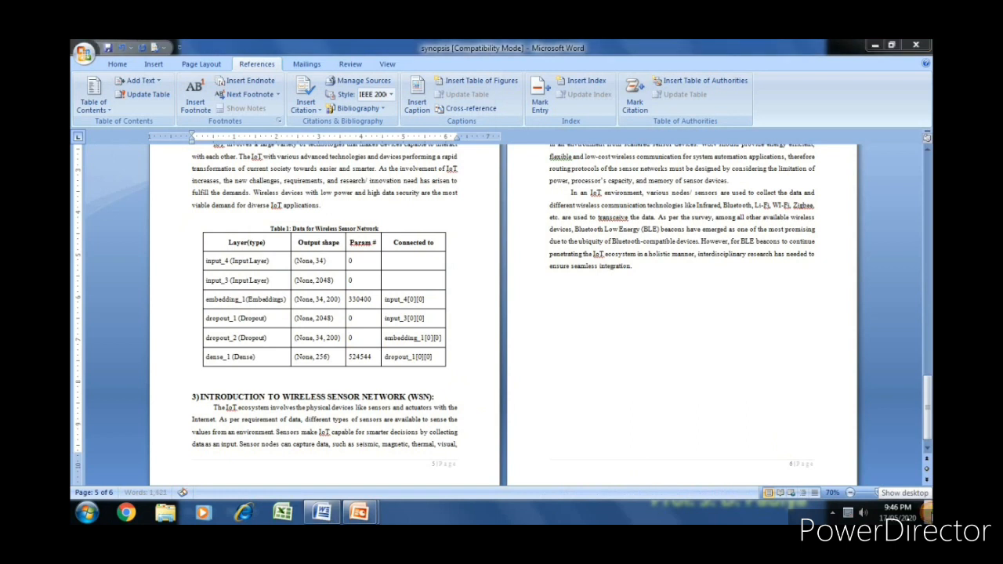
Open the exported synopsis11 PDF in Adobe Reader from the desktop.
click(921, 492)
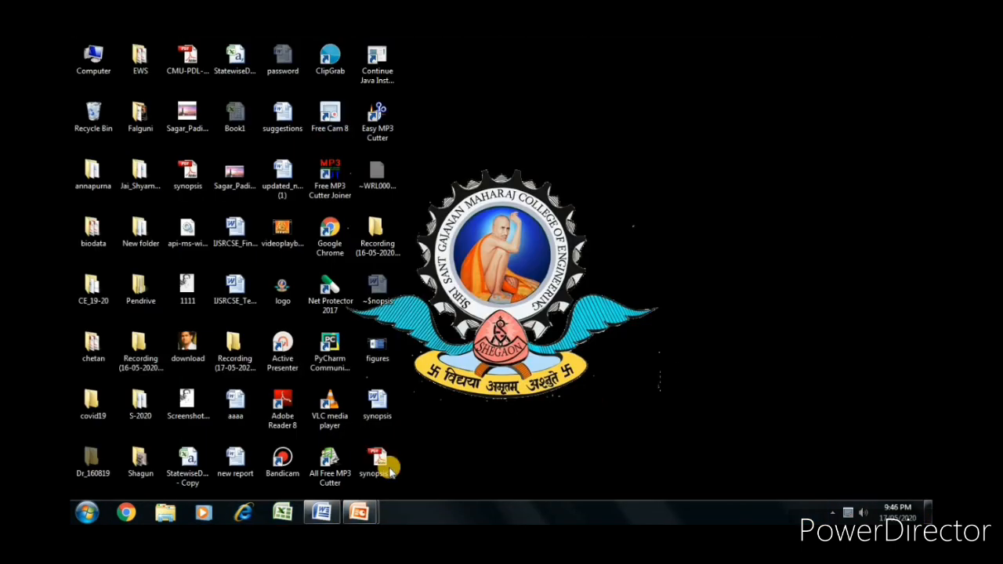
click(376, 458)
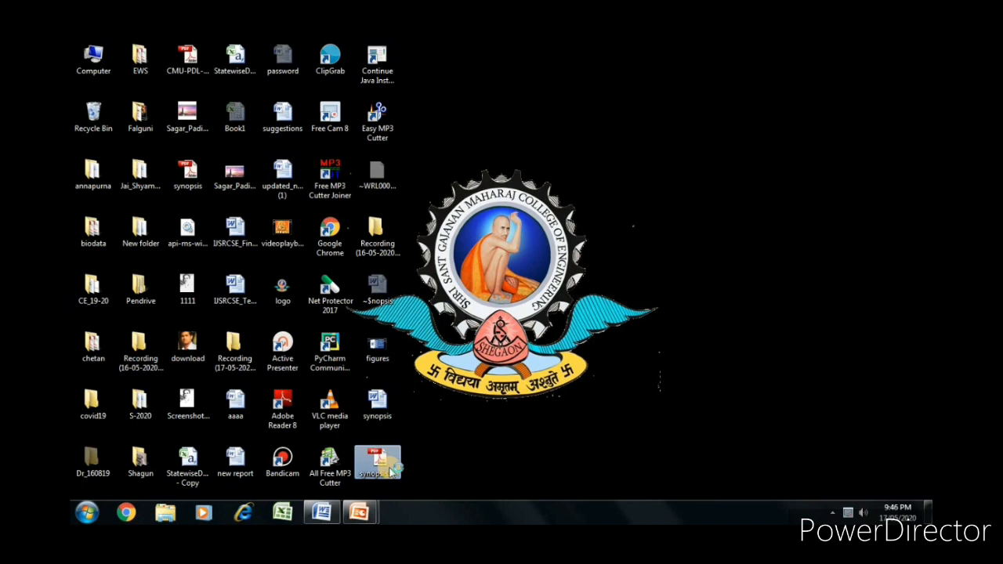
double_click(377, 459)
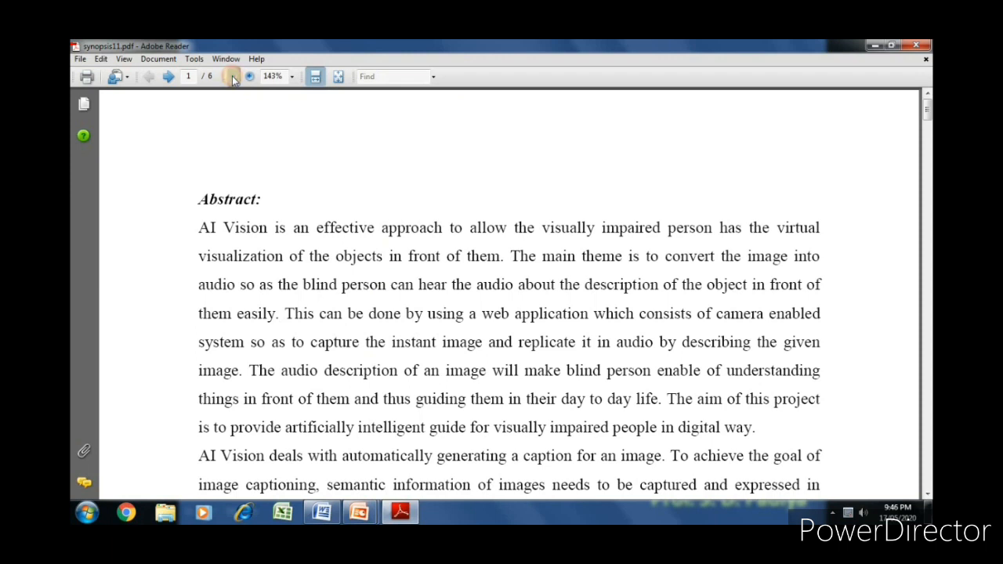
mouse_move(806, 212)
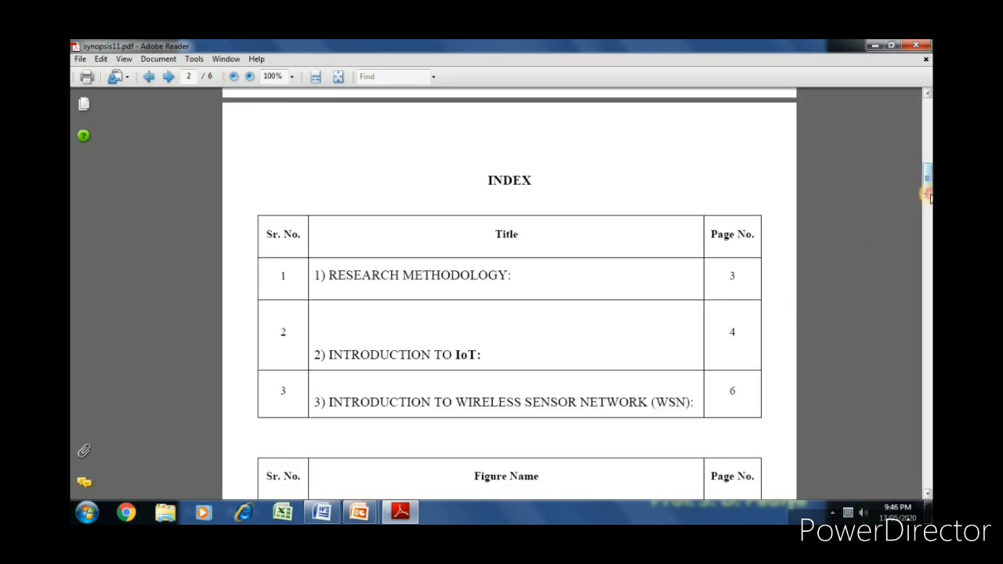
Jump from the INDEX entry 'Figure 1: Dataflow for Wireless Sensor Network' to page 3.
scroll(down, 3)
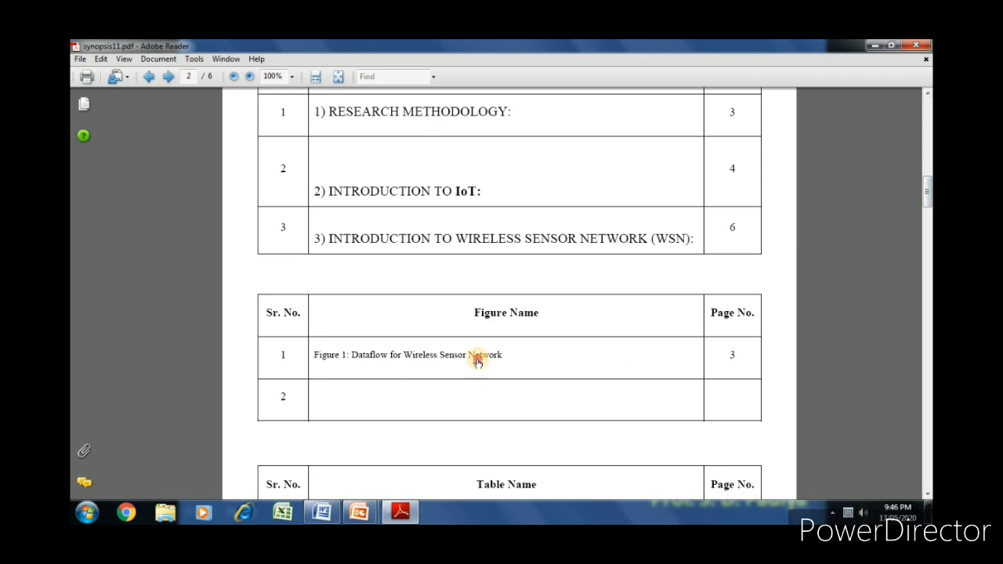
click(167, 76)
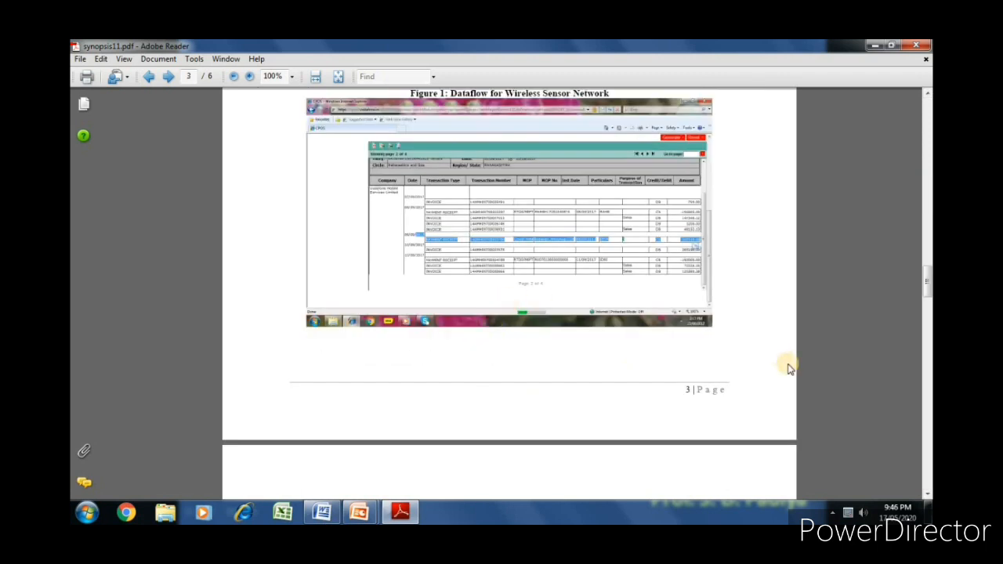